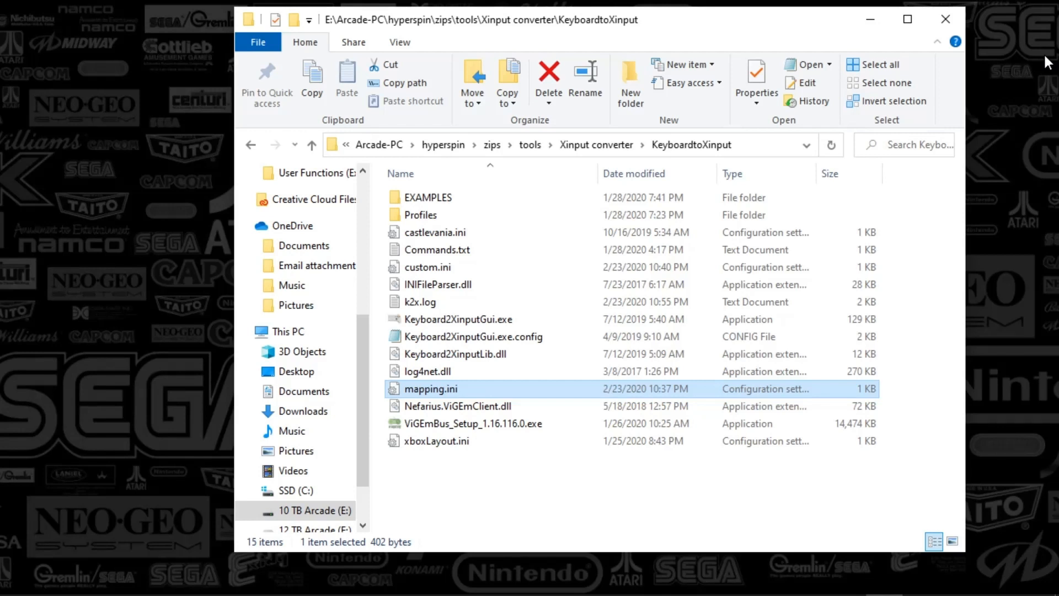
mouse_move(578, 190)
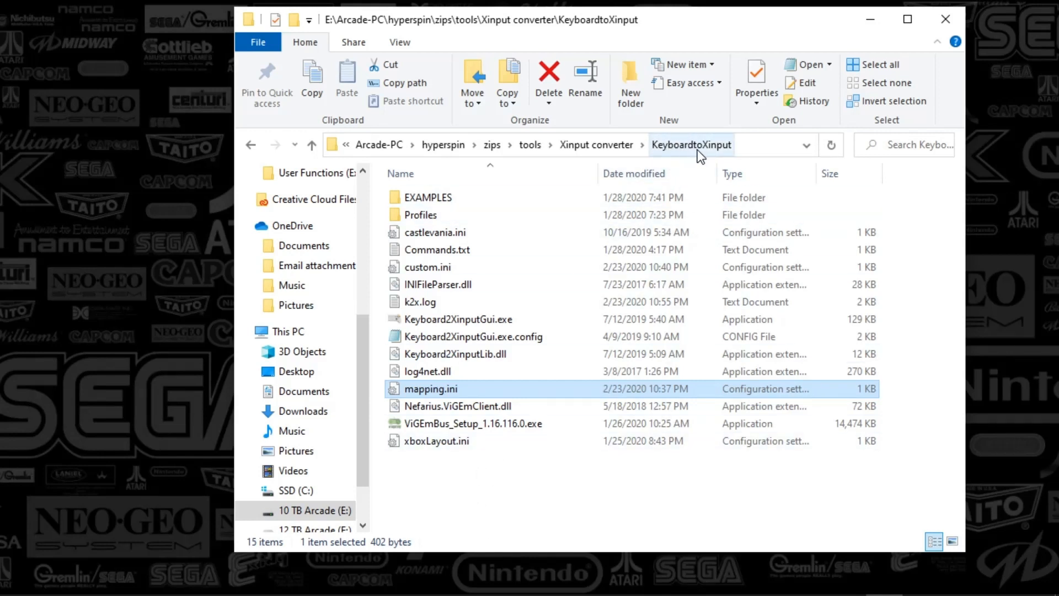
mouse_move(491, 274)
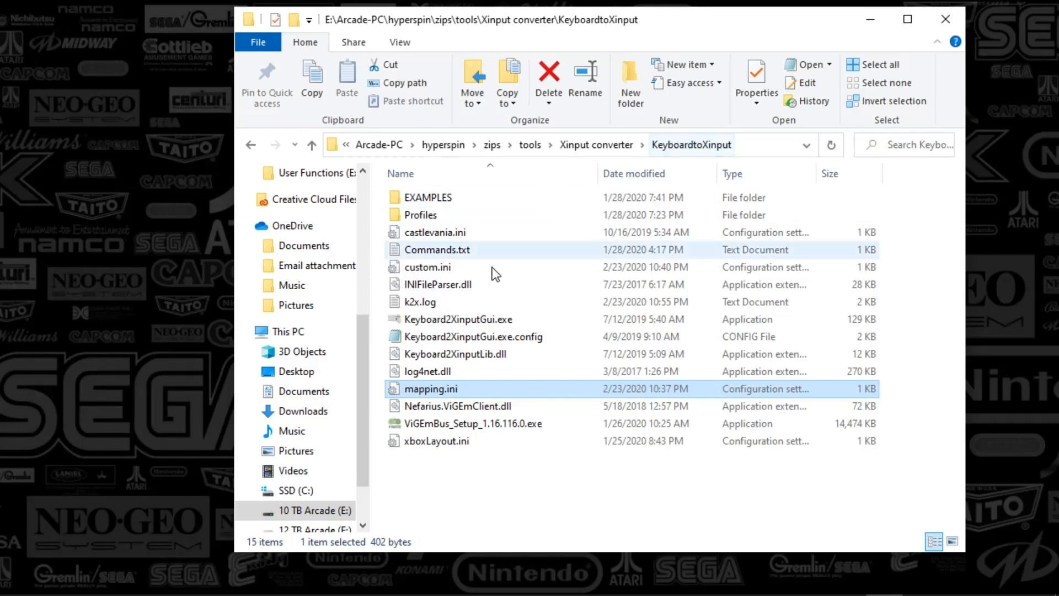
mouse_move(425, 197)
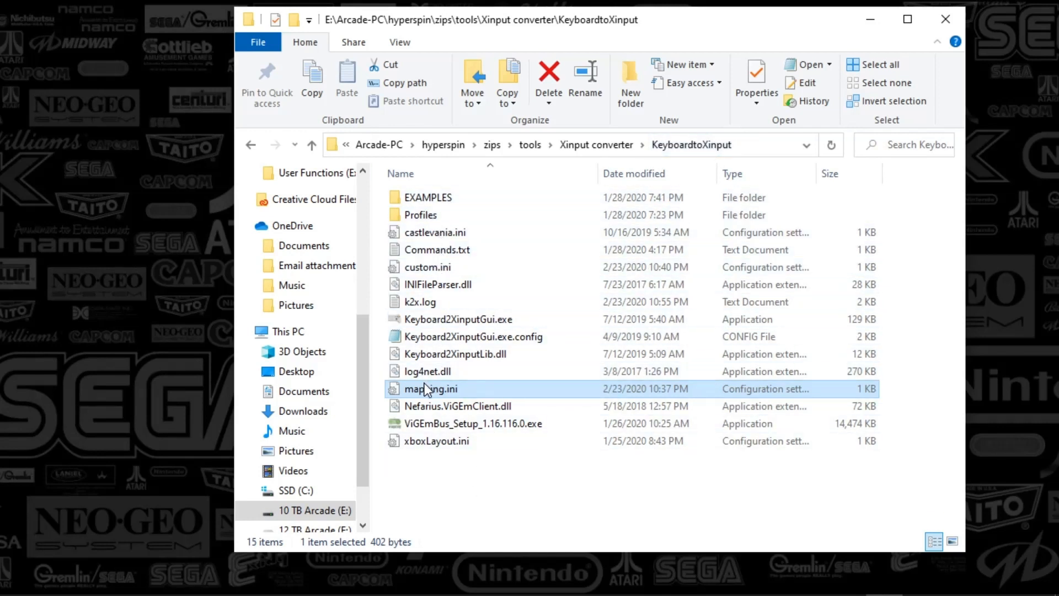
mouse_move(430, 390)
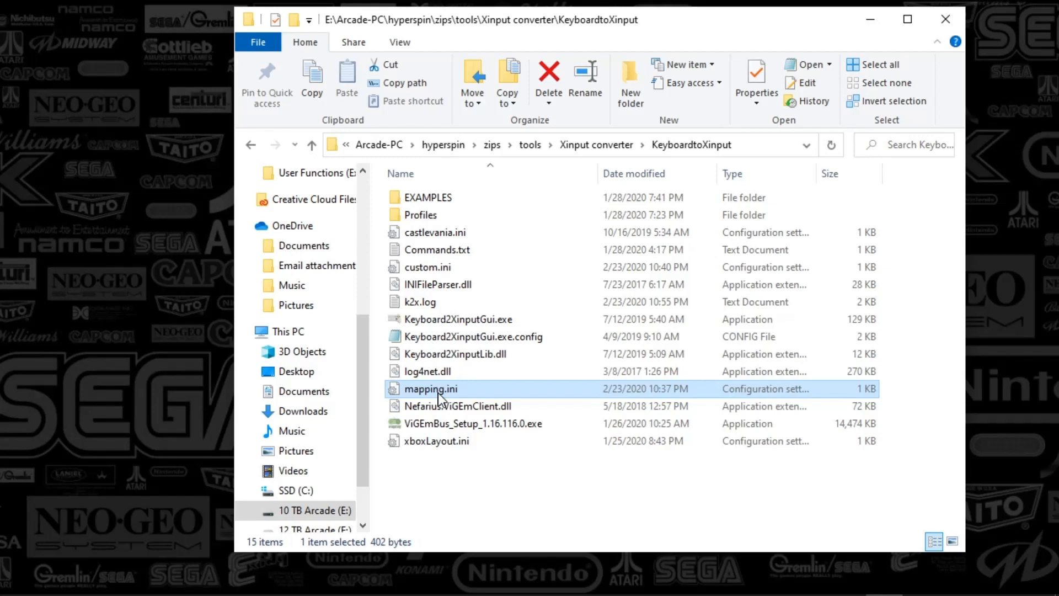
mouse_move(430, 388)
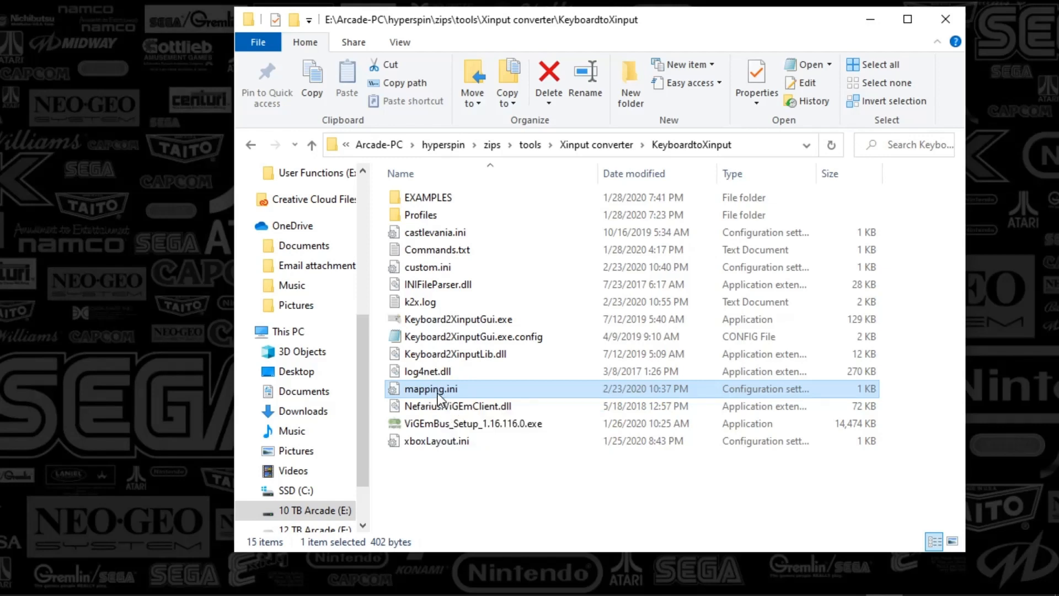
Open mapping.ini in Notepad to view its key mappings, then select custom.ini.
double_click(430, 388)
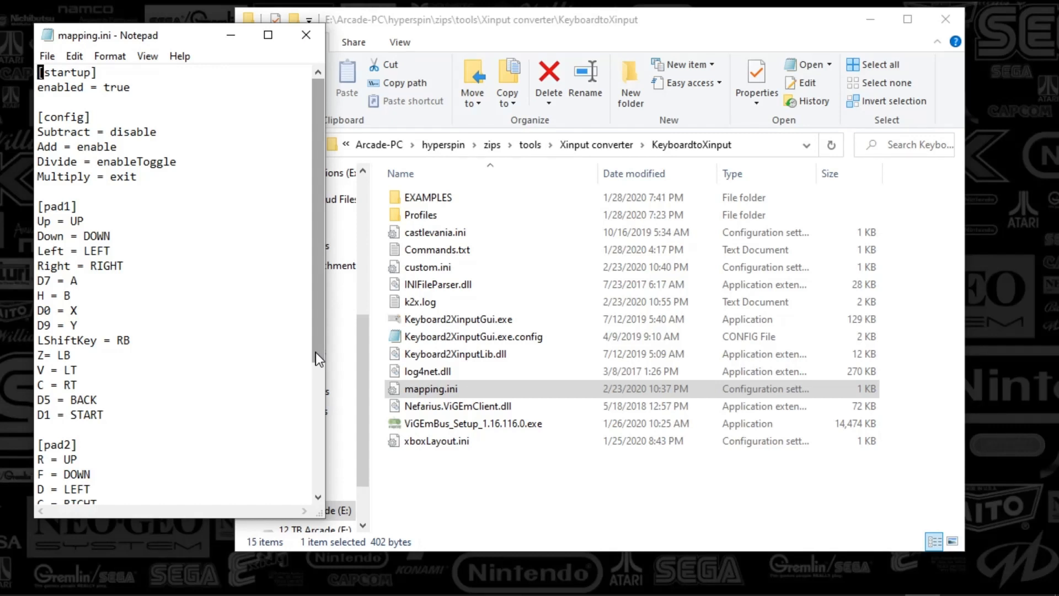
left_click(427, 267)
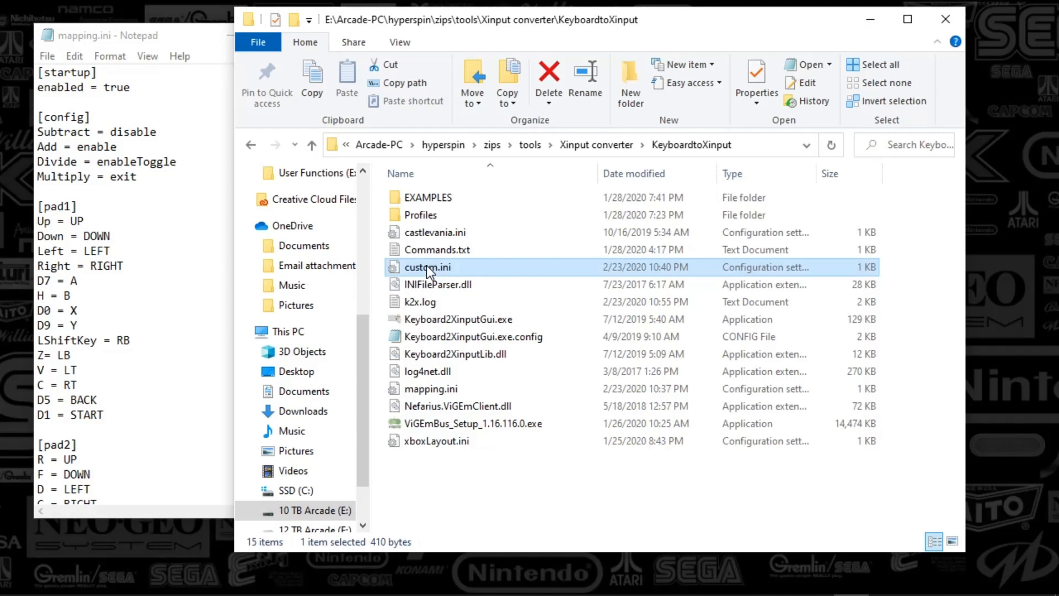
Open custom.ini beside mapping.ini, with pad directions mapped to LUP, LDOWN, LLEFT, LRIGHT.
double_click(427, 267)
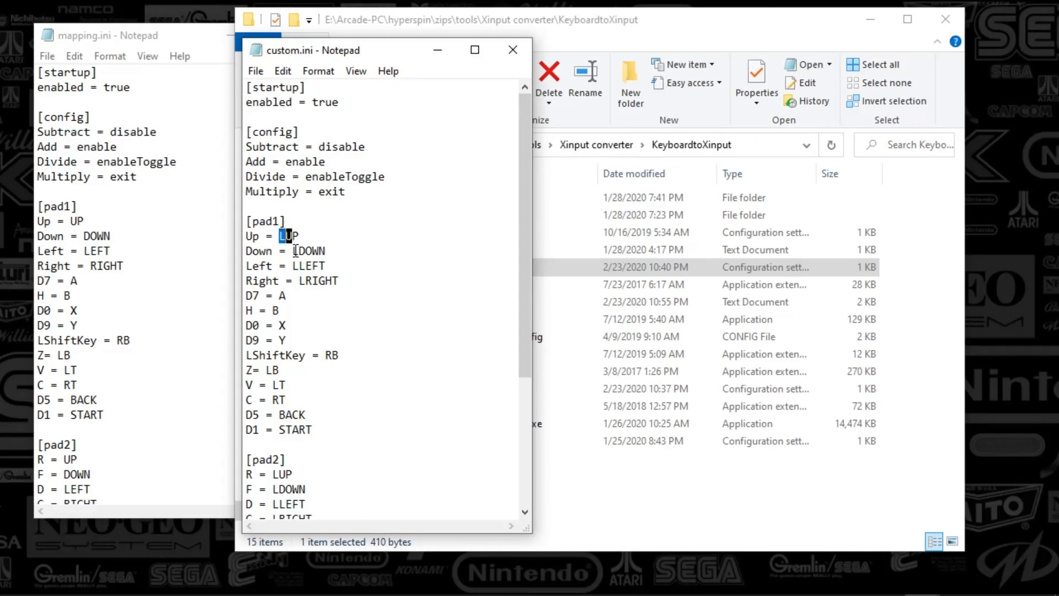
left_click(300, 265)
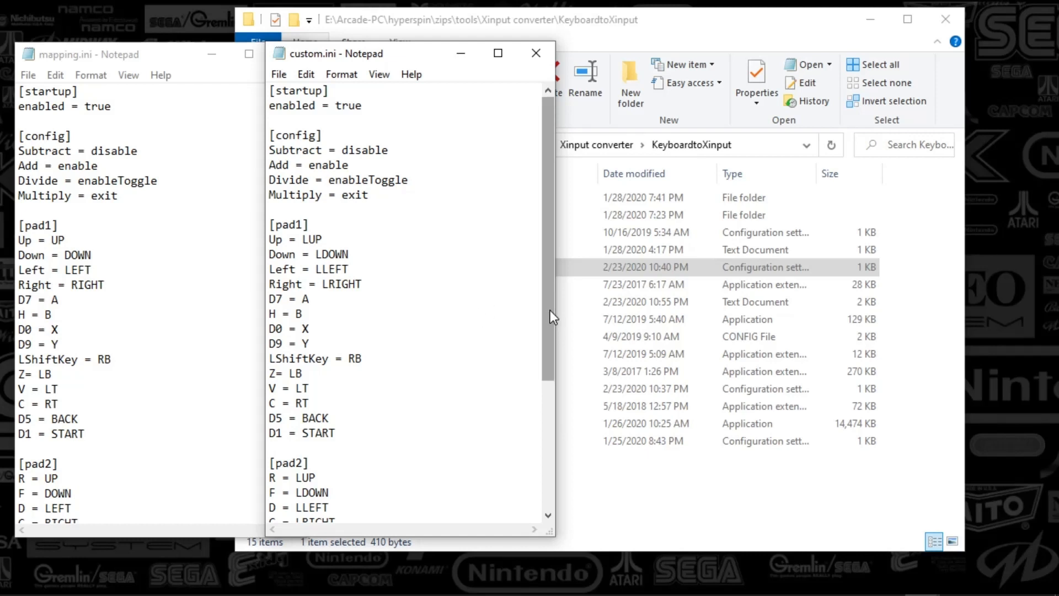
mouse_move(551, 261)
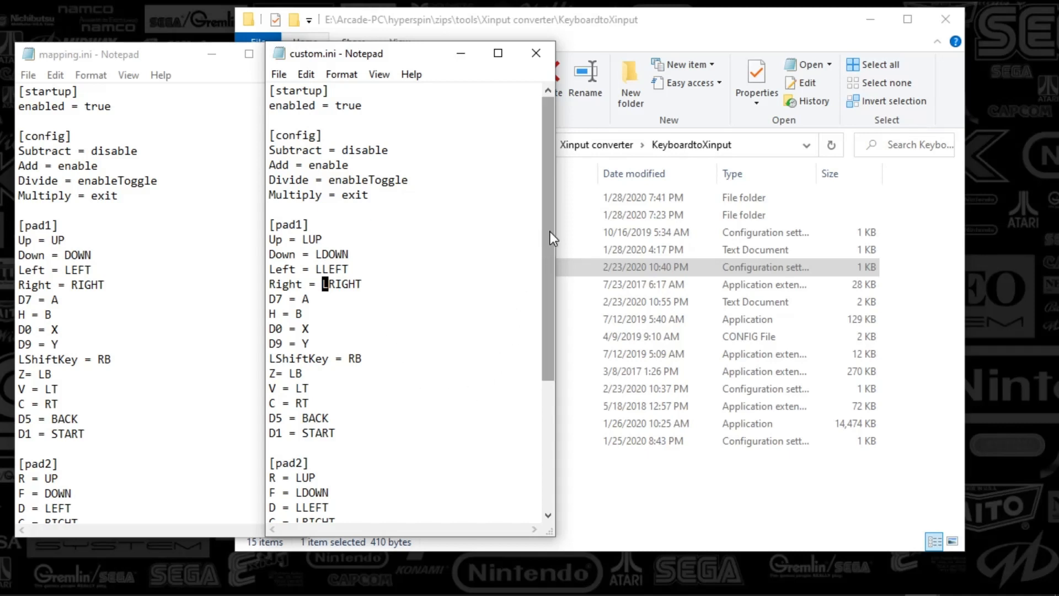
mouse_move(547, 237)
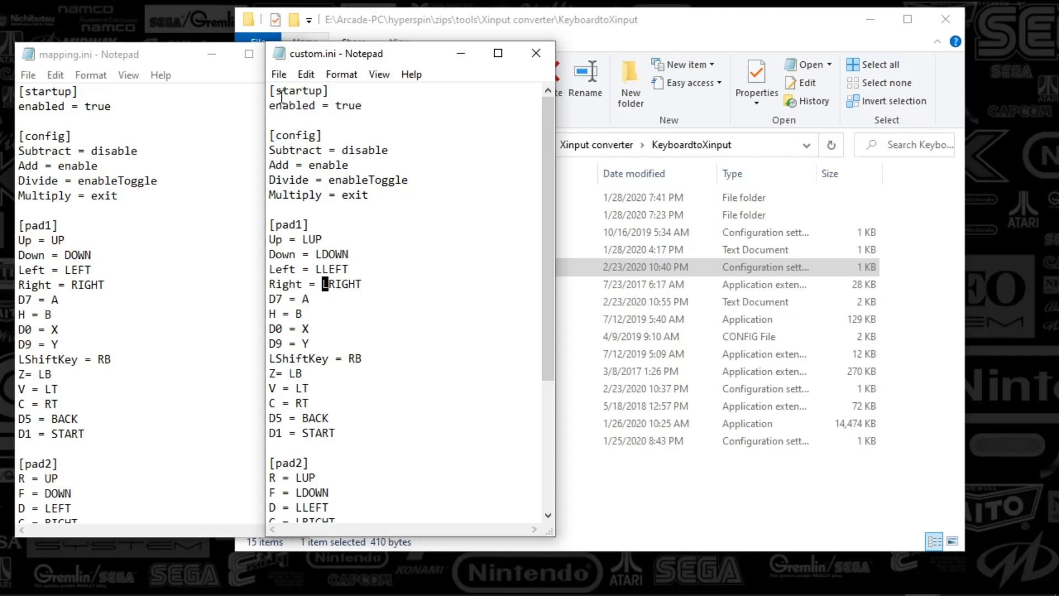
left_click_drag(273, 91, 325, 134)
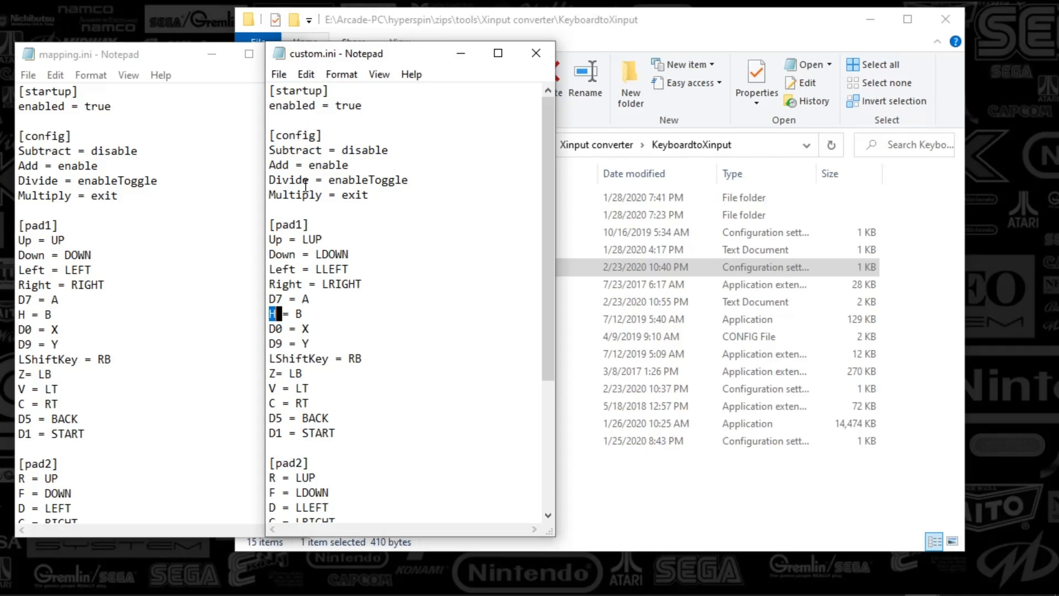
mouse_move(370, 220)
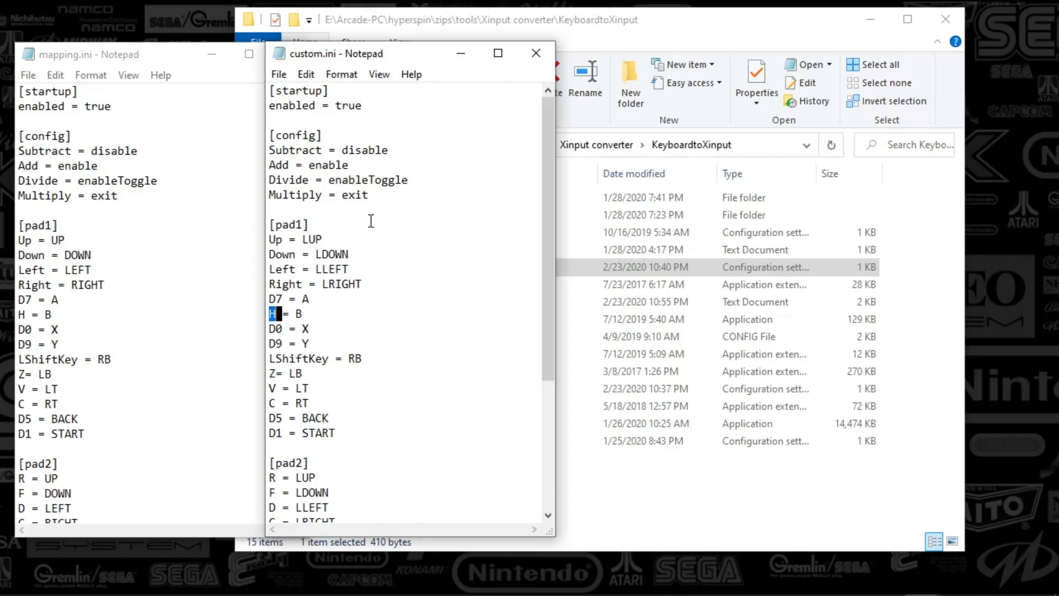
mouse_move(626, 197)
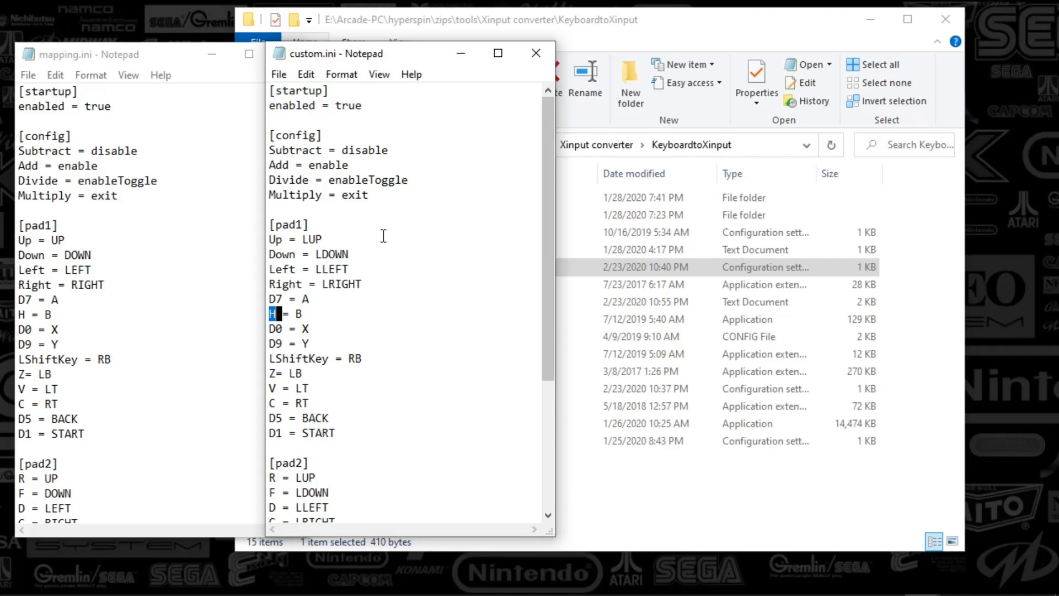
double_click(295, 135)
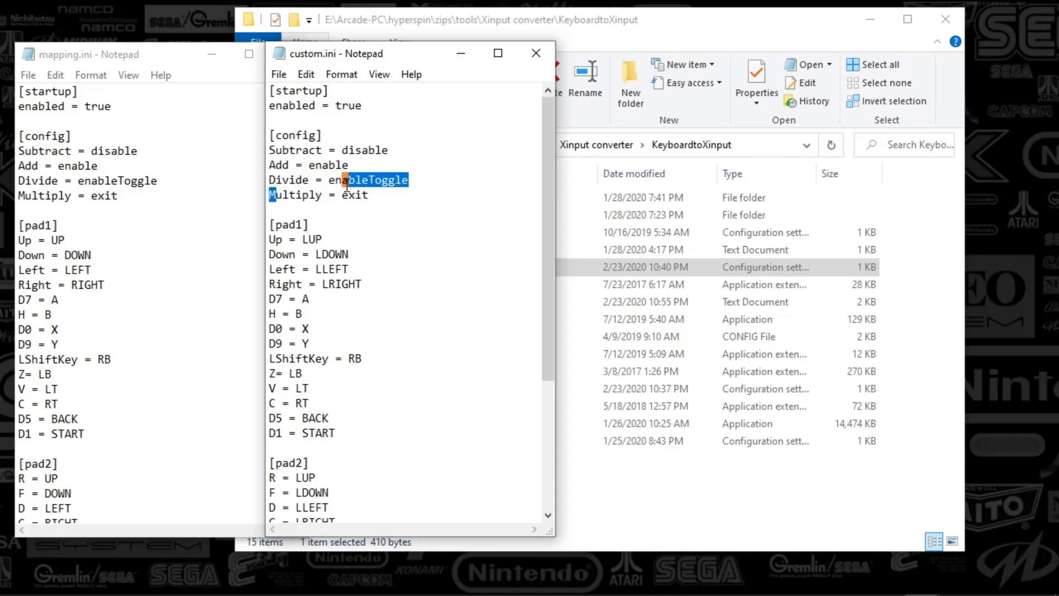
left_click(370, 194)
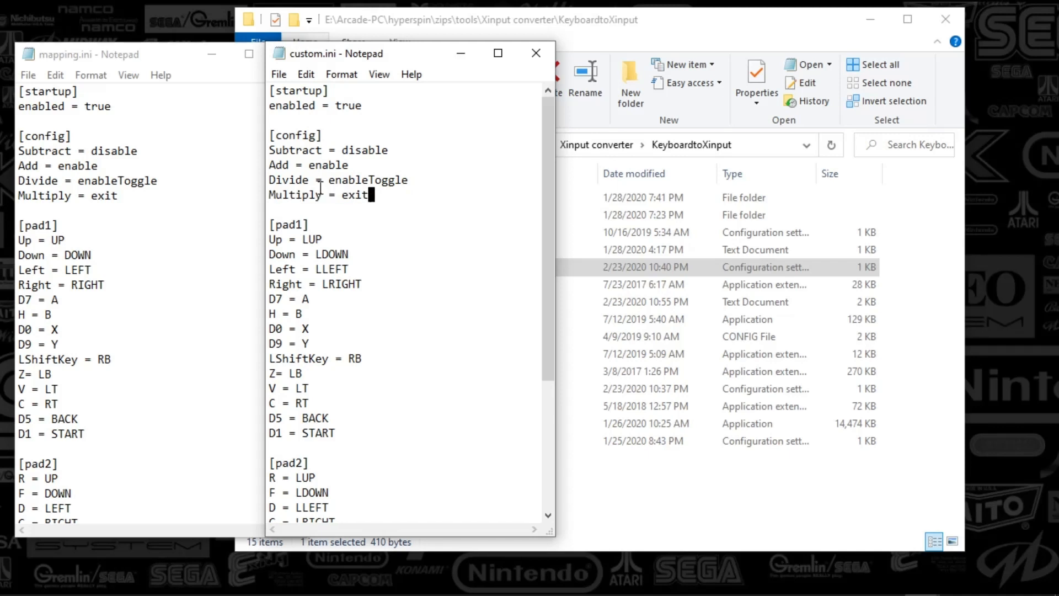
left_click_drag(294, 179, 383, 180)
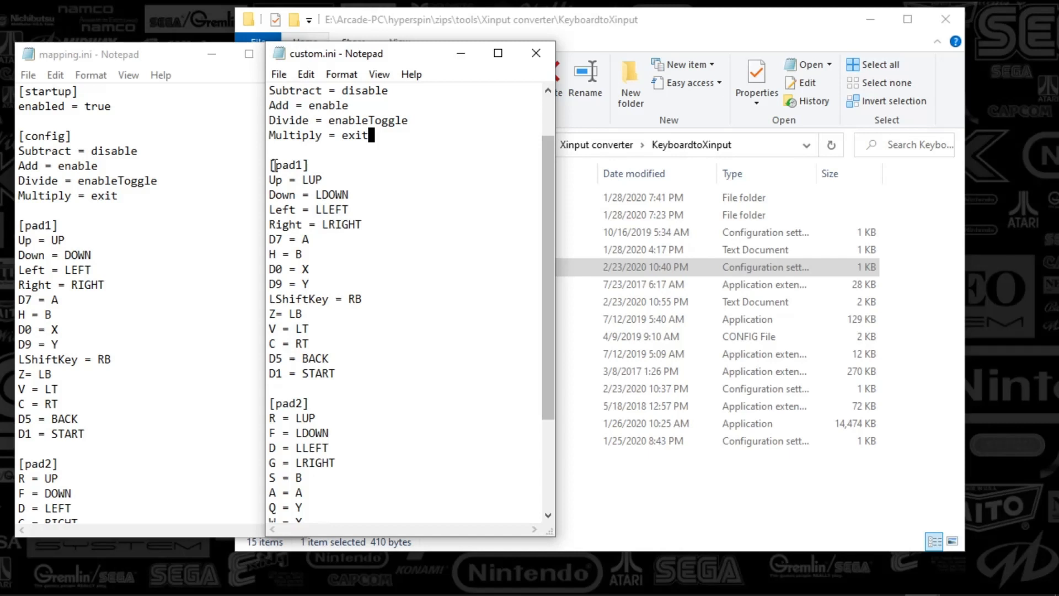
double_click(281, 194)
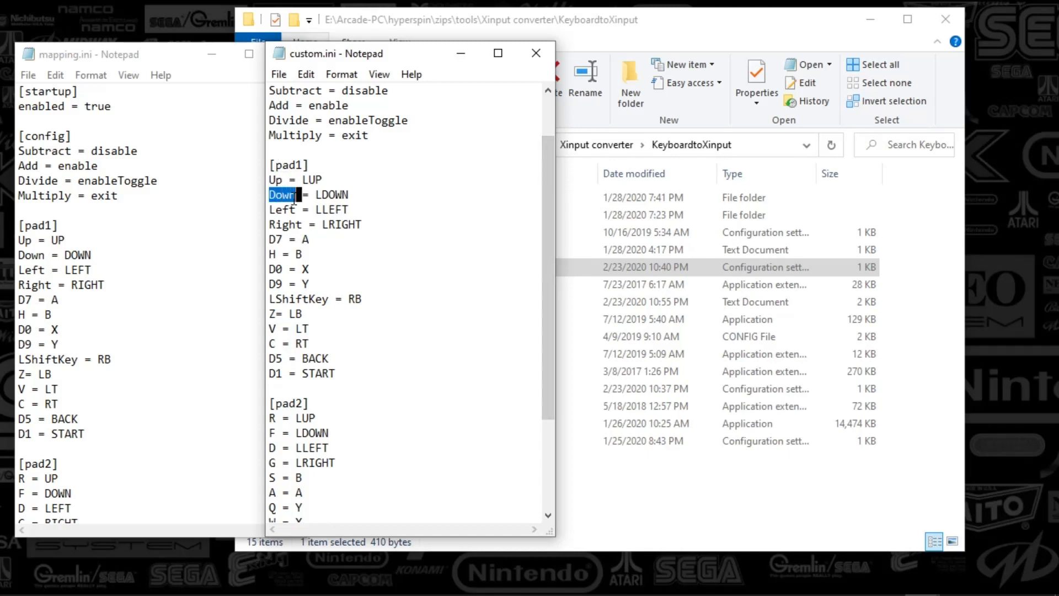
double_click(284, 224)
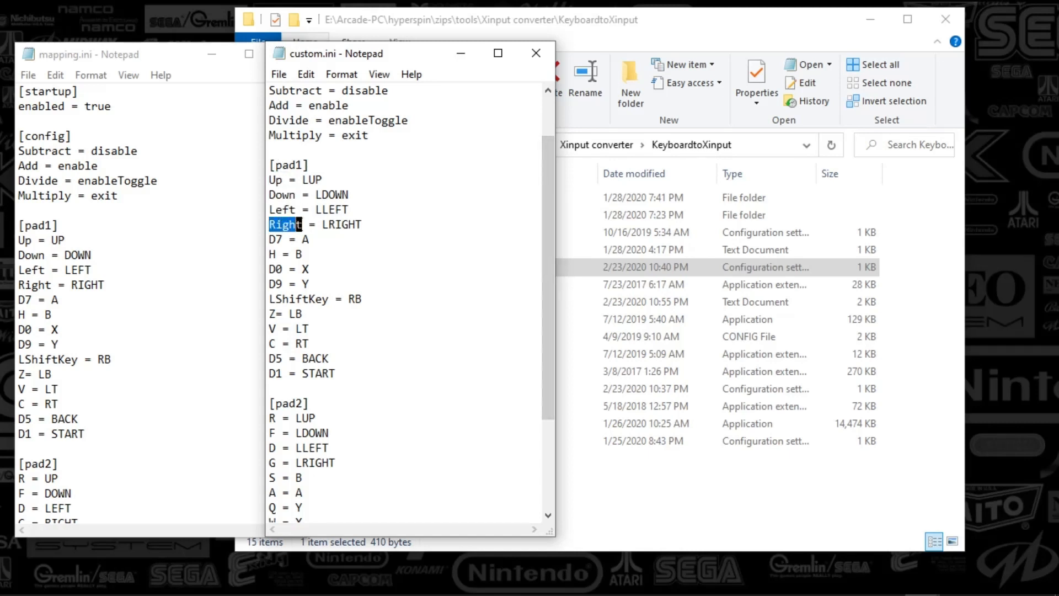
double_click(274, 238)
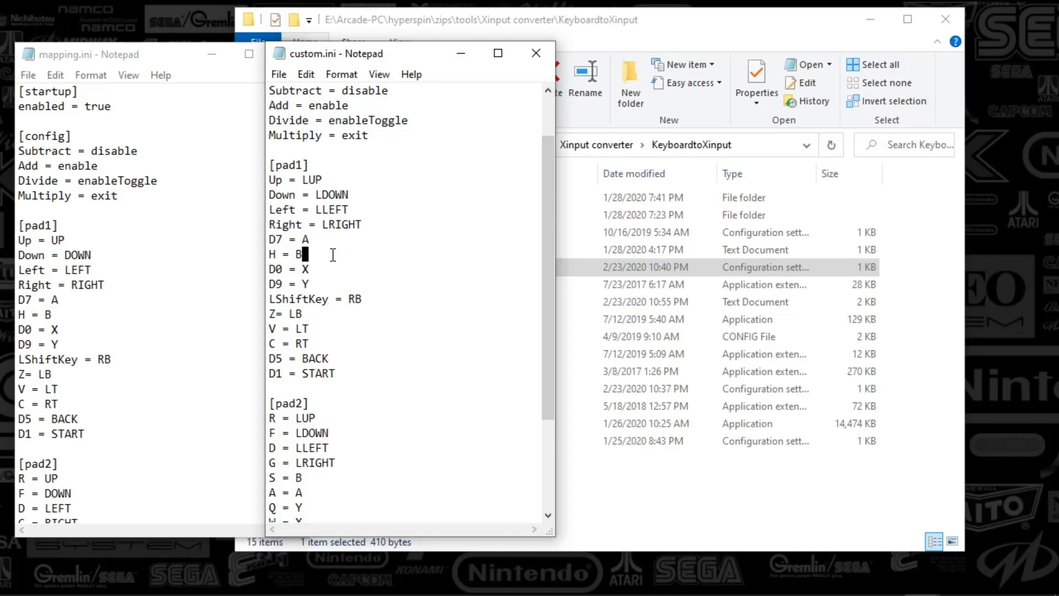
mouse_move(553, 224)
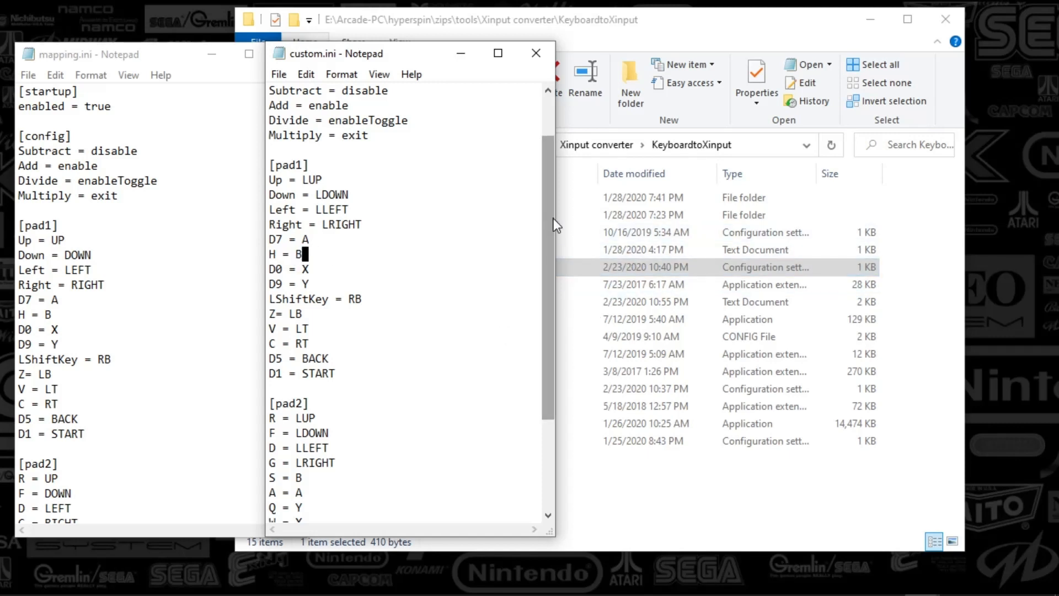
scroll("down", 3)
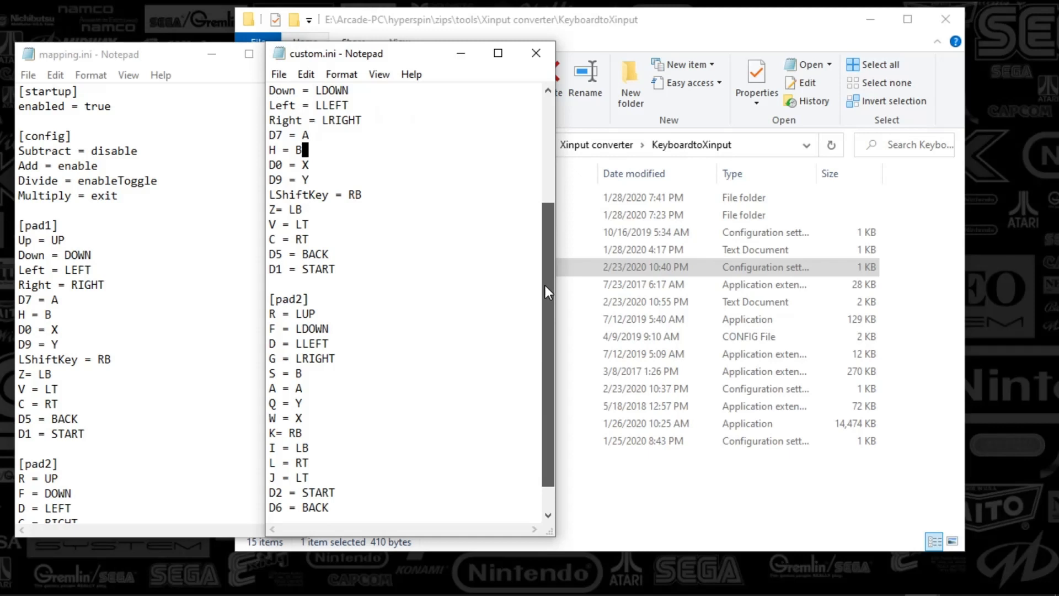
scroll("down", 3)
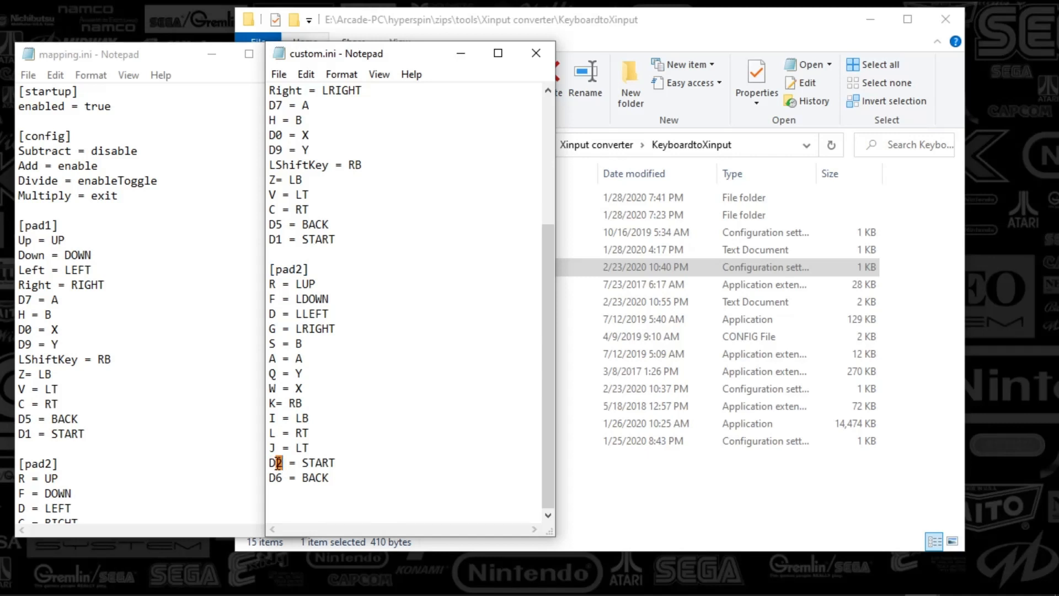
double_click(274, 463)
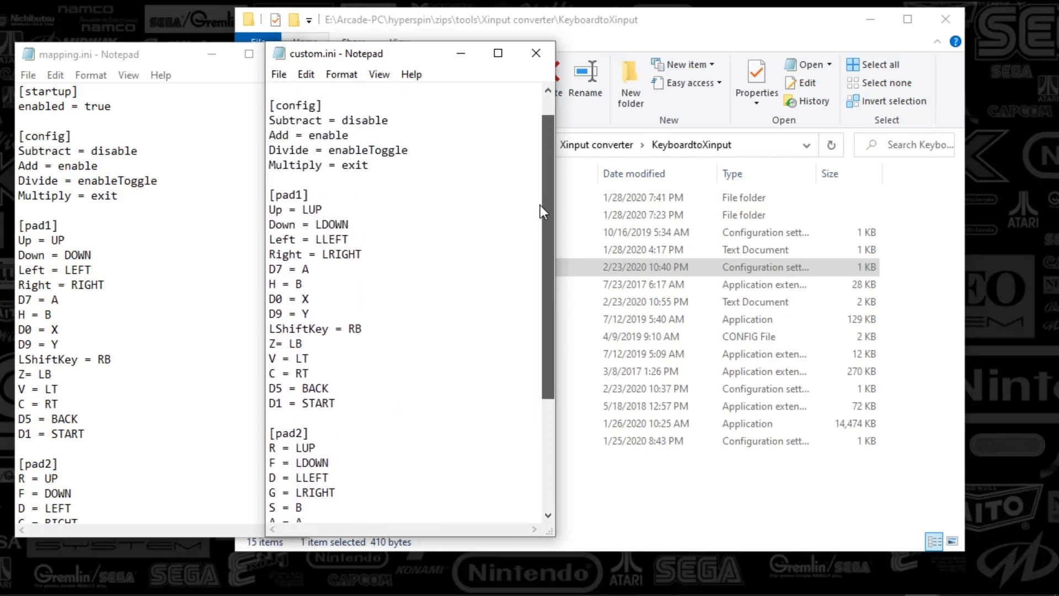
double_click(287, 328)
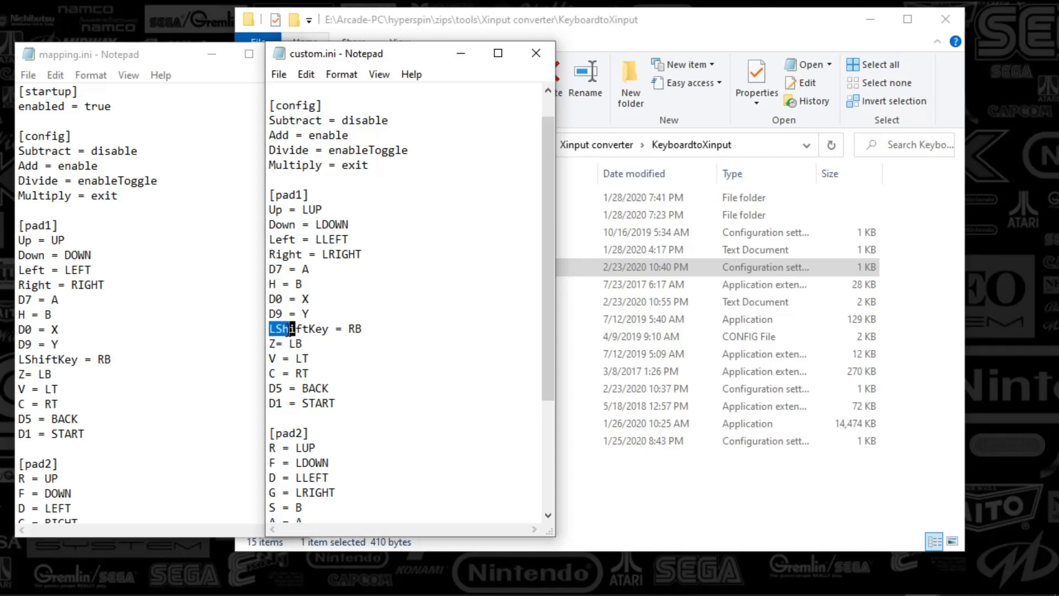
left_click(308, 298)
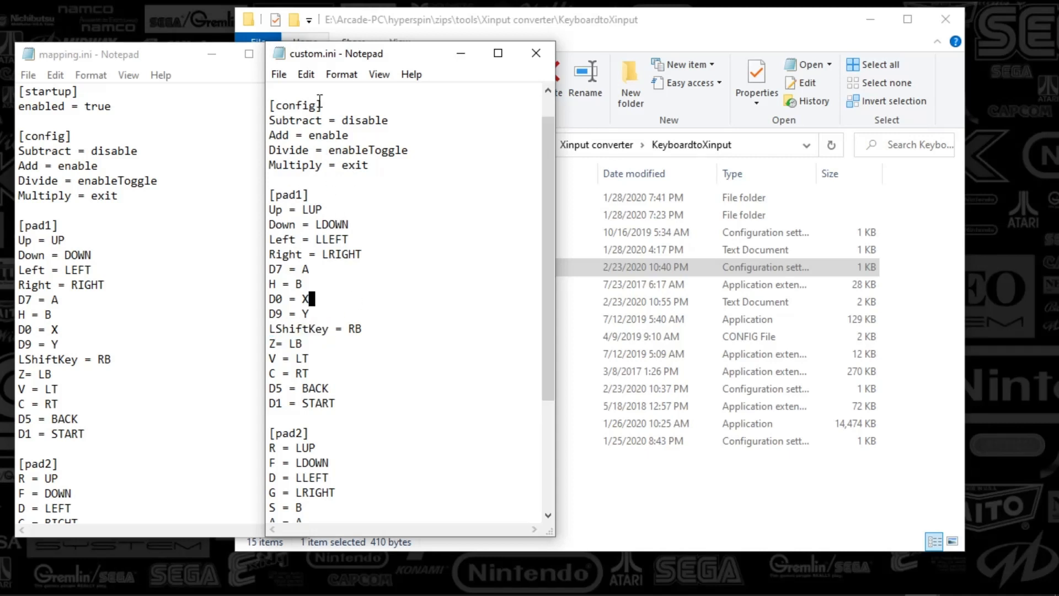
mouse_move(282, 195)
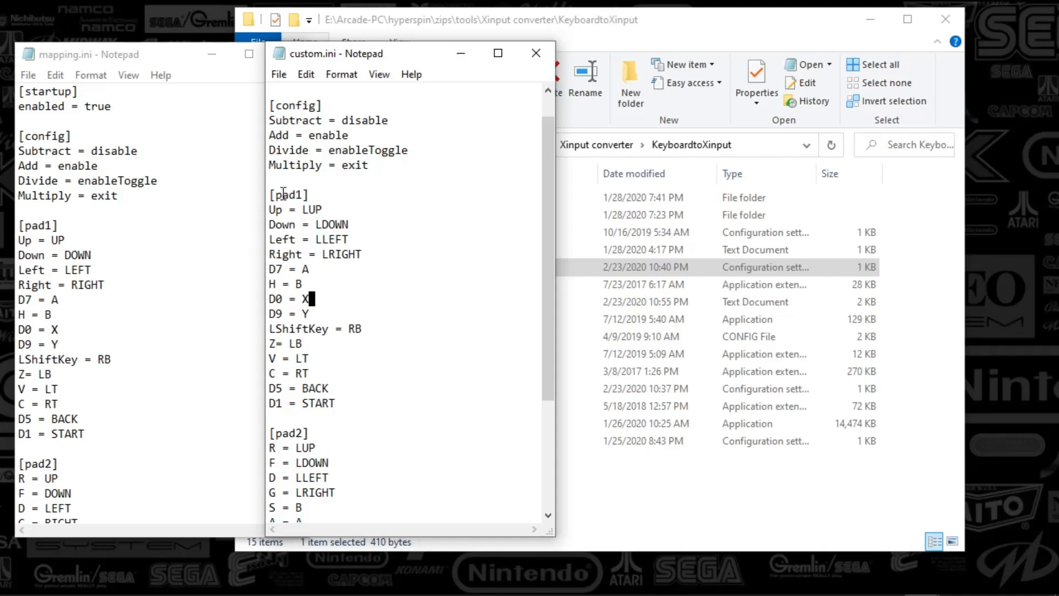
mouse_move(488, 123)
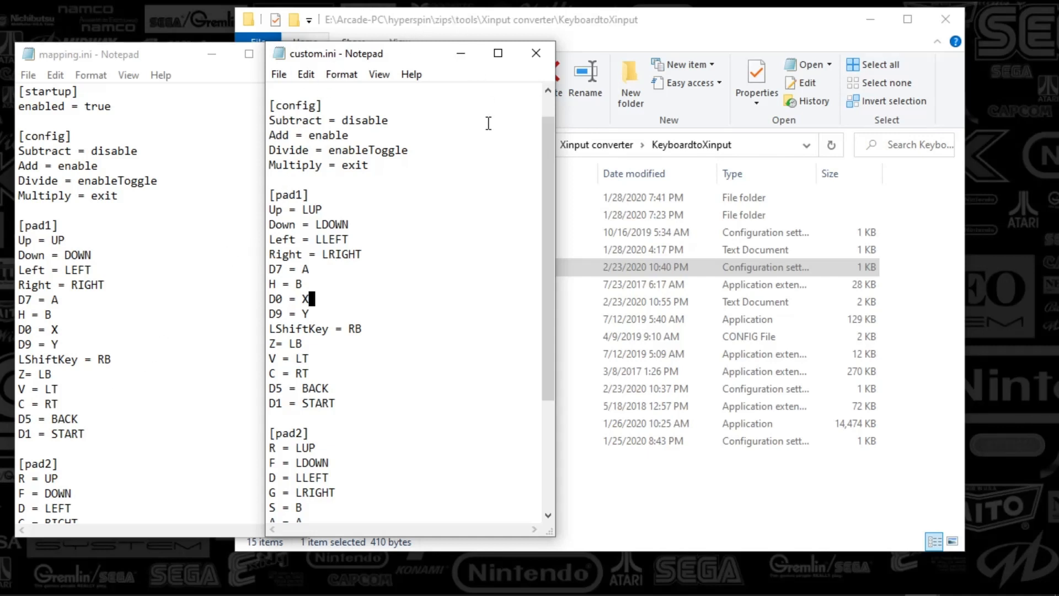
mouse_move(97, 101)
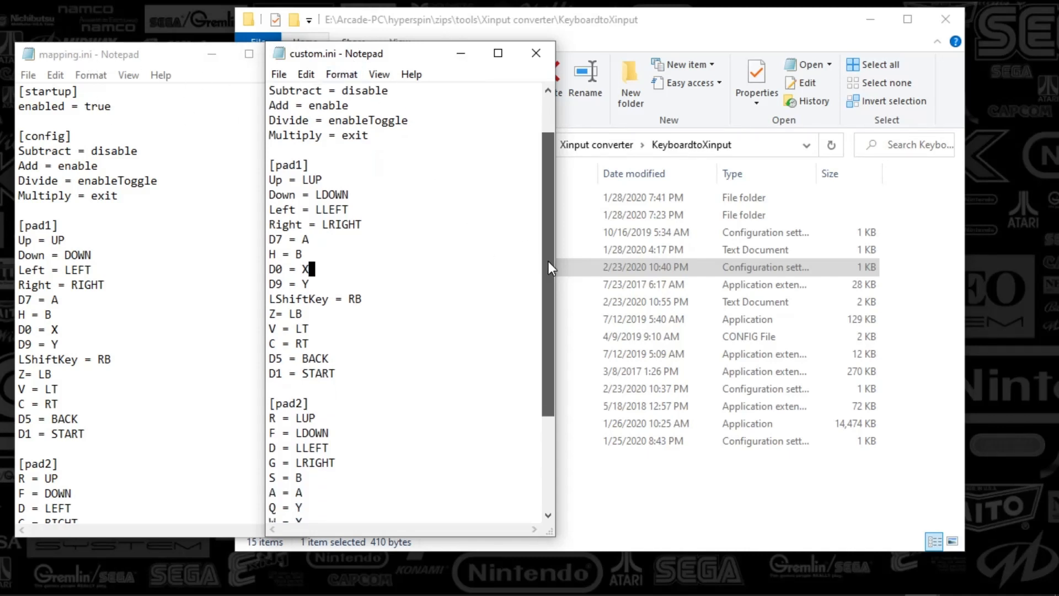
scroll("down", 3)
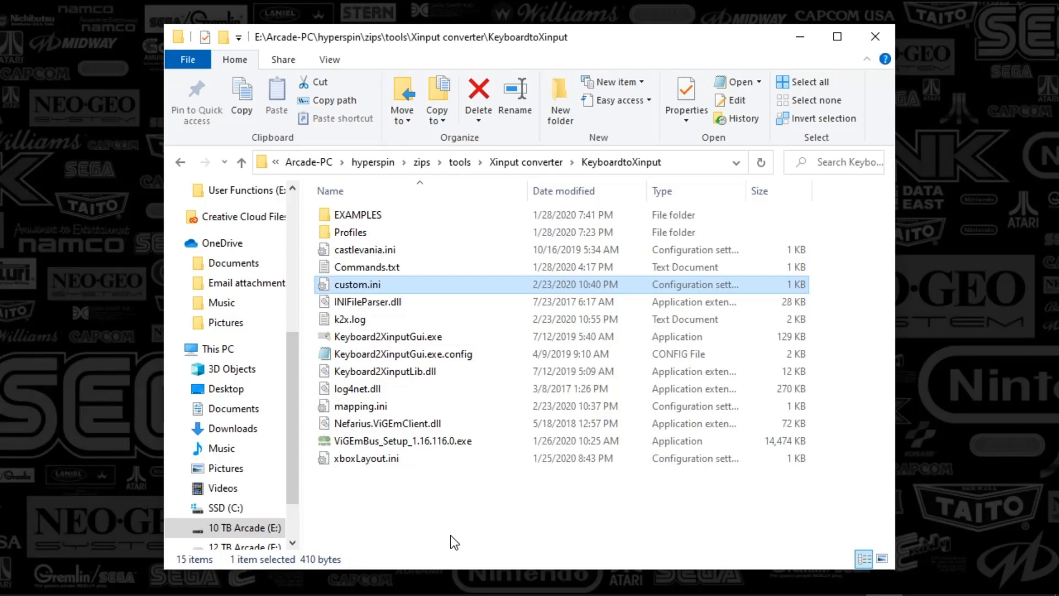
mouse_move(525, 161)
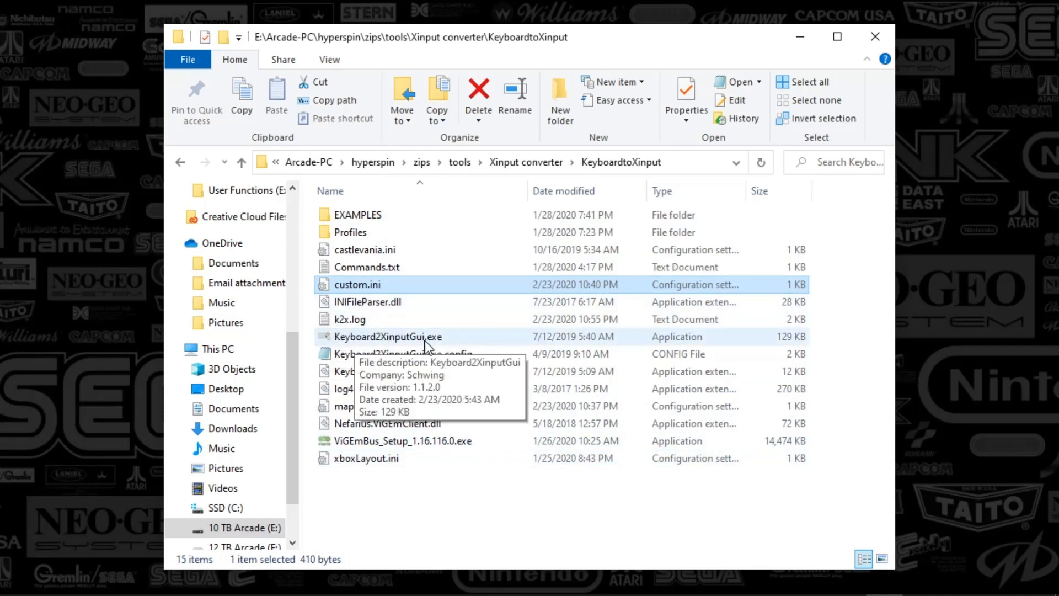
mouse_move(451, 343)
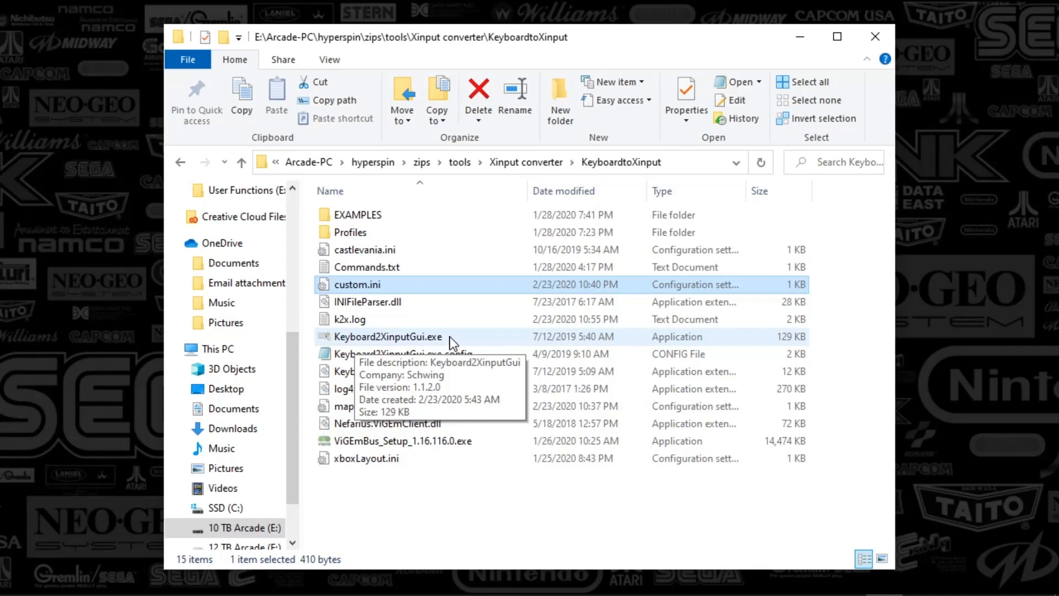
mouse_move(414, 312)
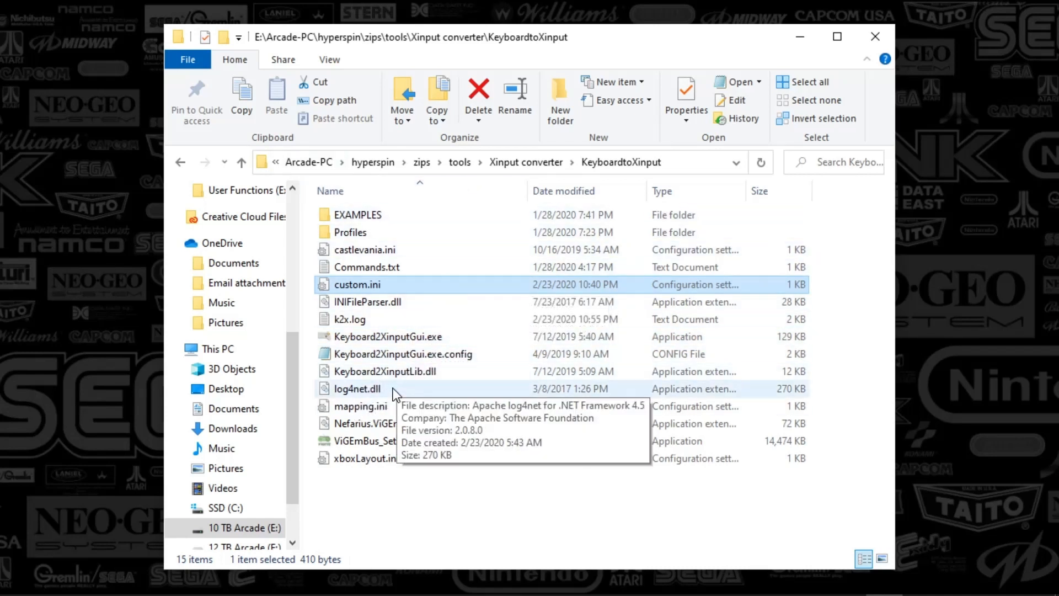
mouse_move(473, 371)
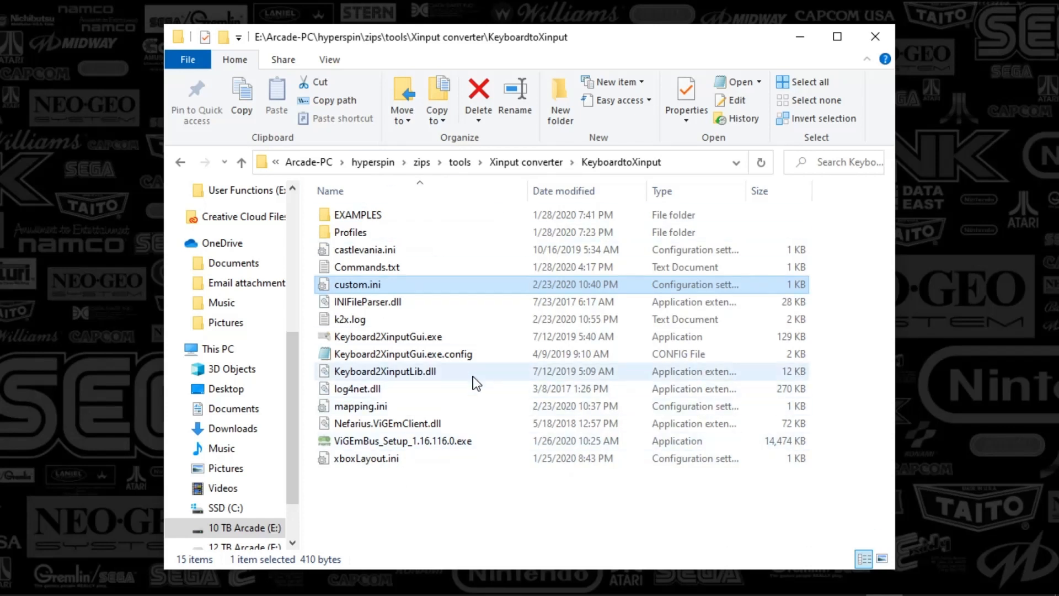
mouse_move(509, 405)
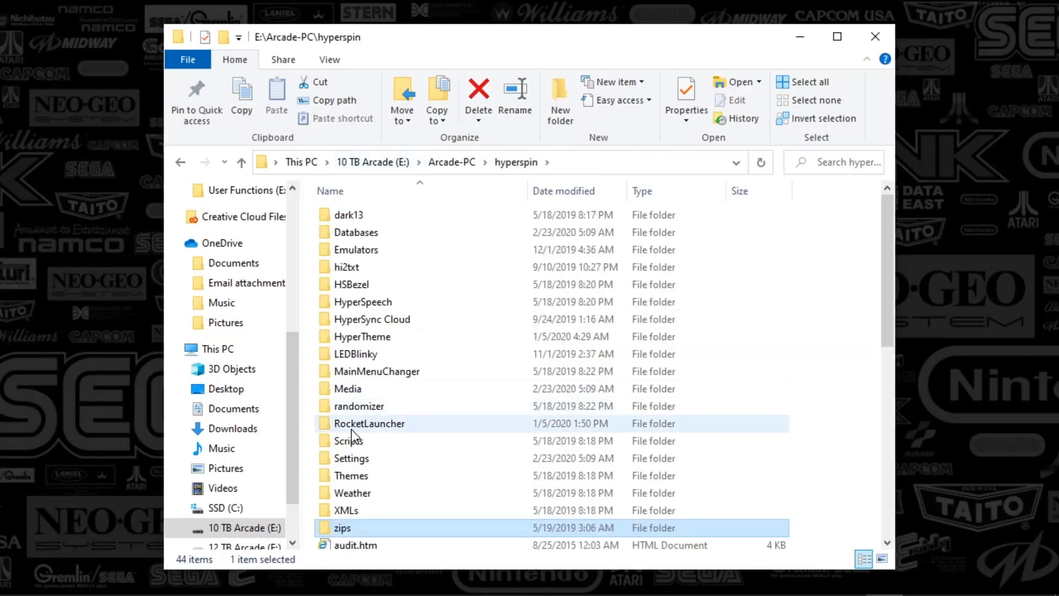
Browse into RocketLauncher\Lib\User Functions.
double_click(369, 423)
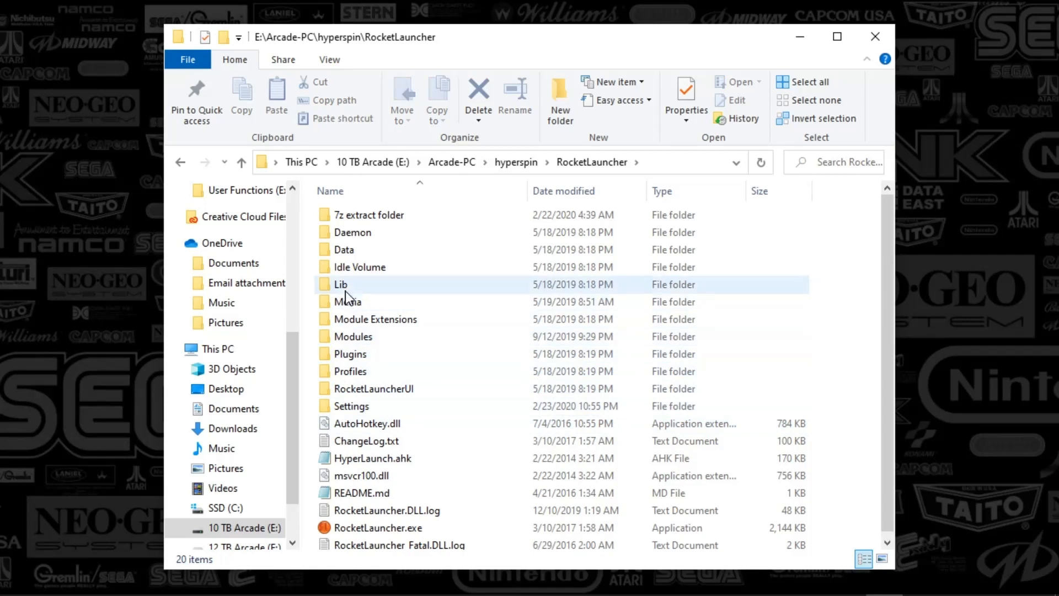
double_click(340, 284)
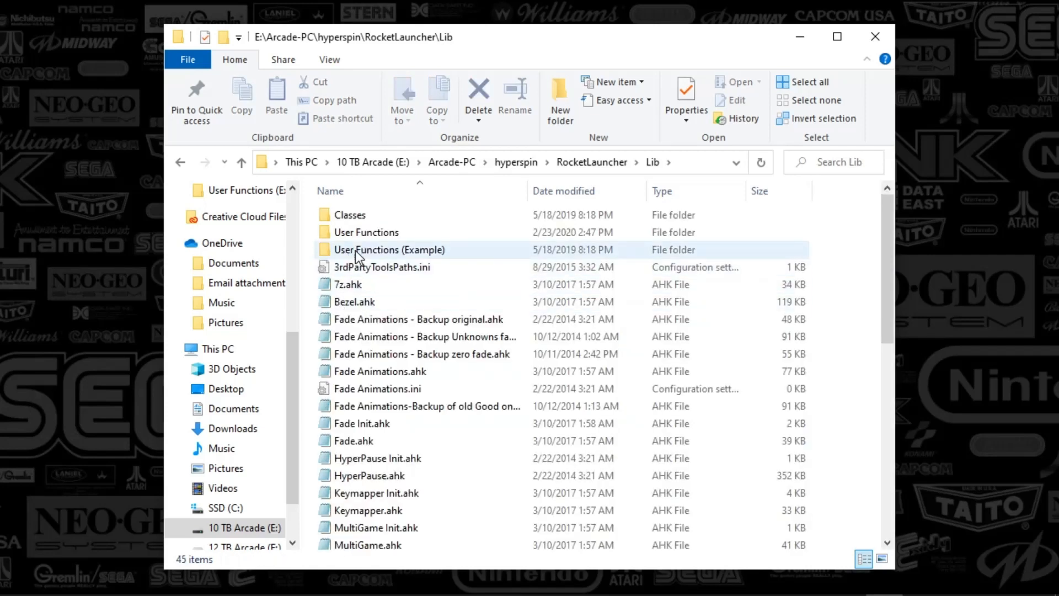
double_click(367, 231)
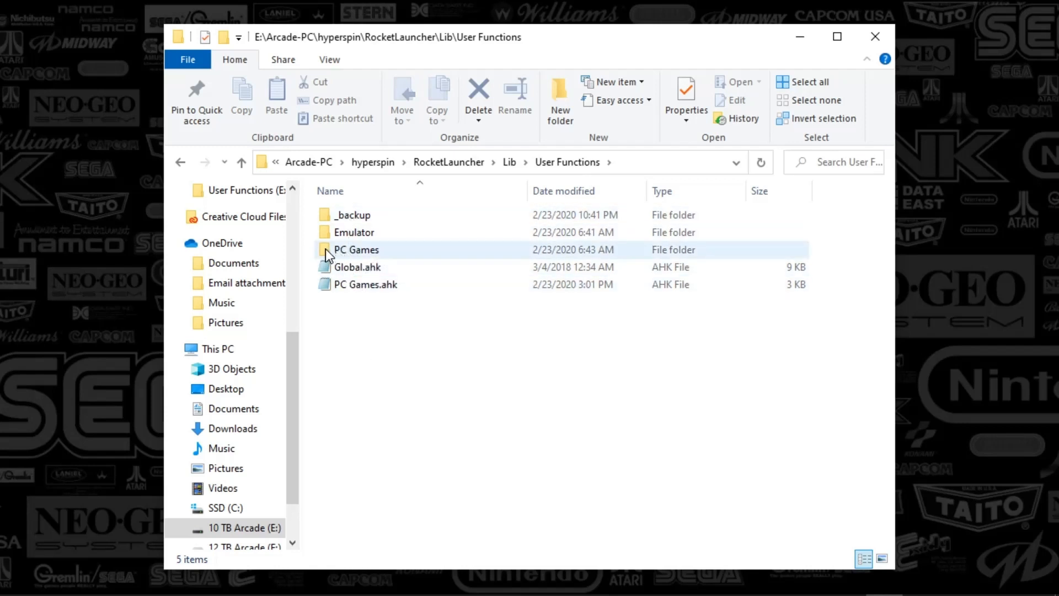
mouse_move(370, 255)
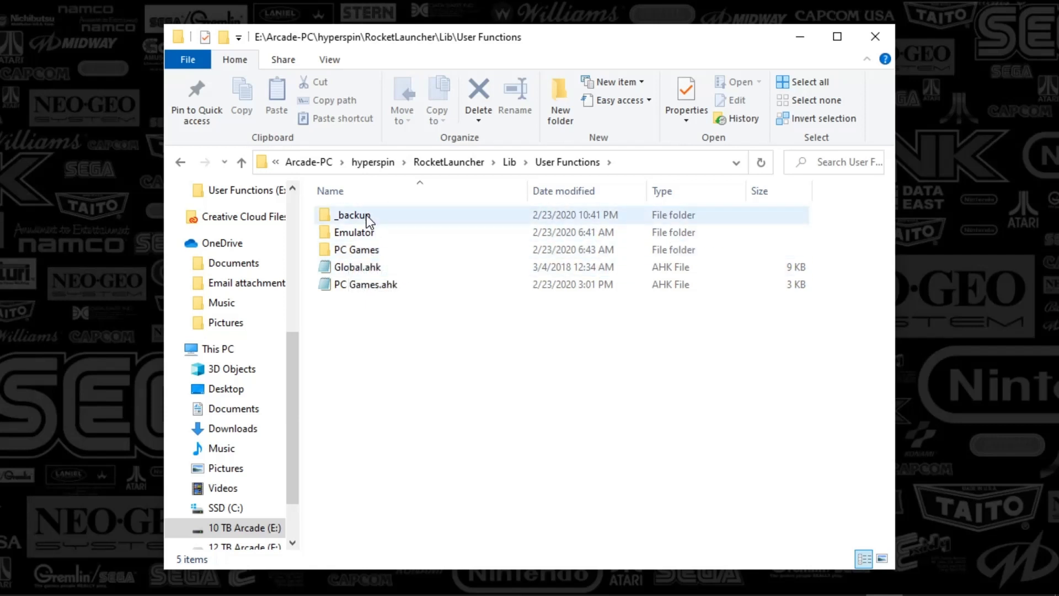
left_click(351, 214)
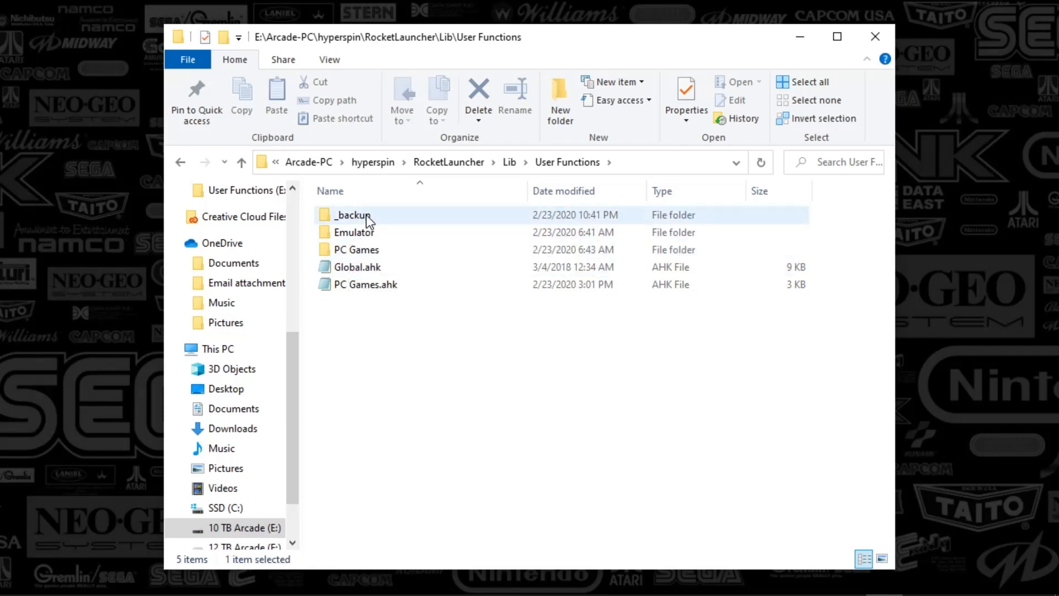
double_click(351, 215)
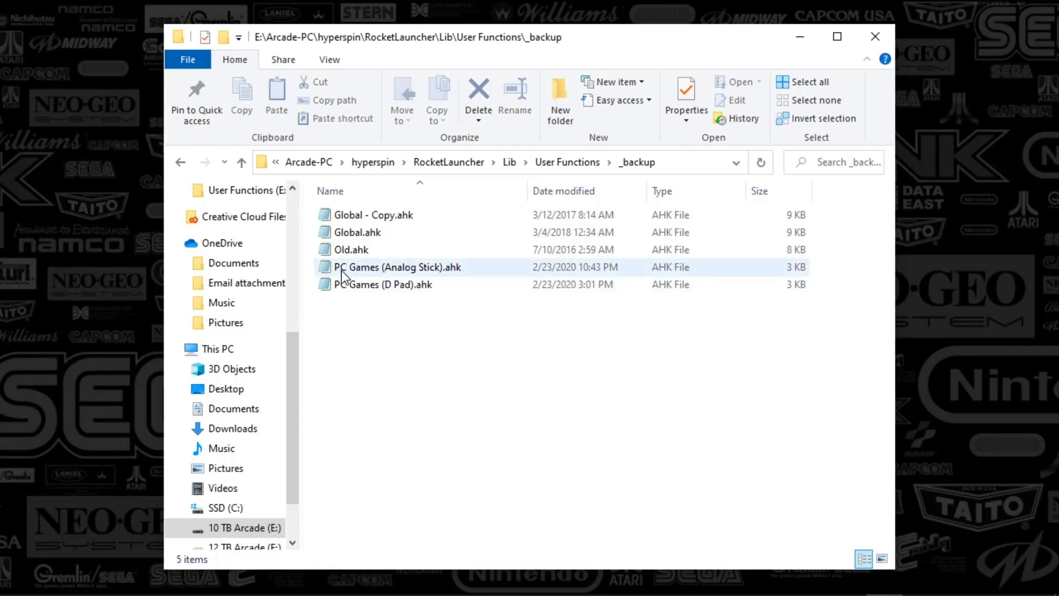
left_click(383, 283)
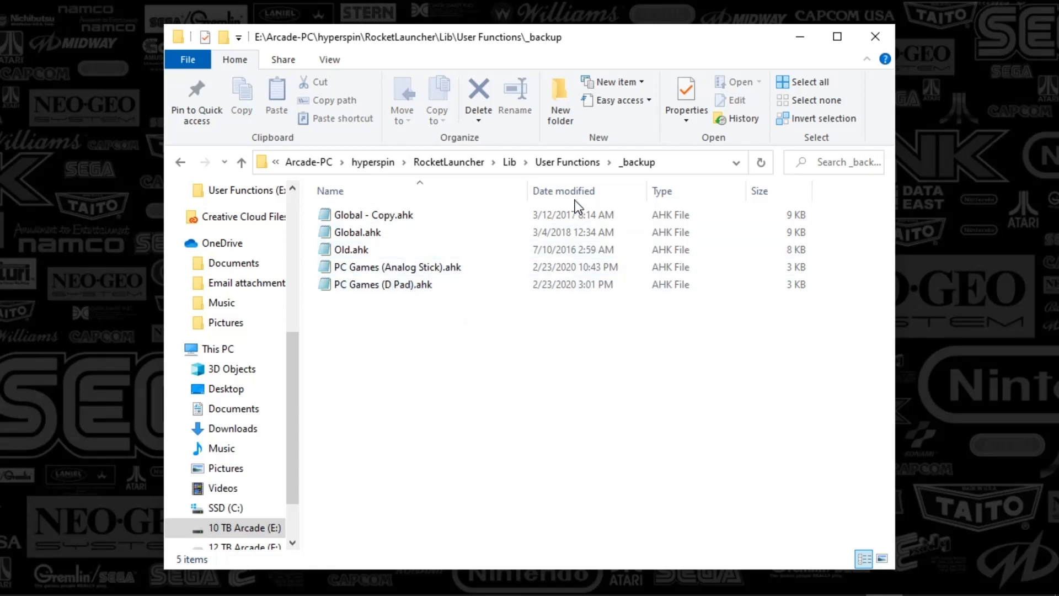
left_click(566, 162)
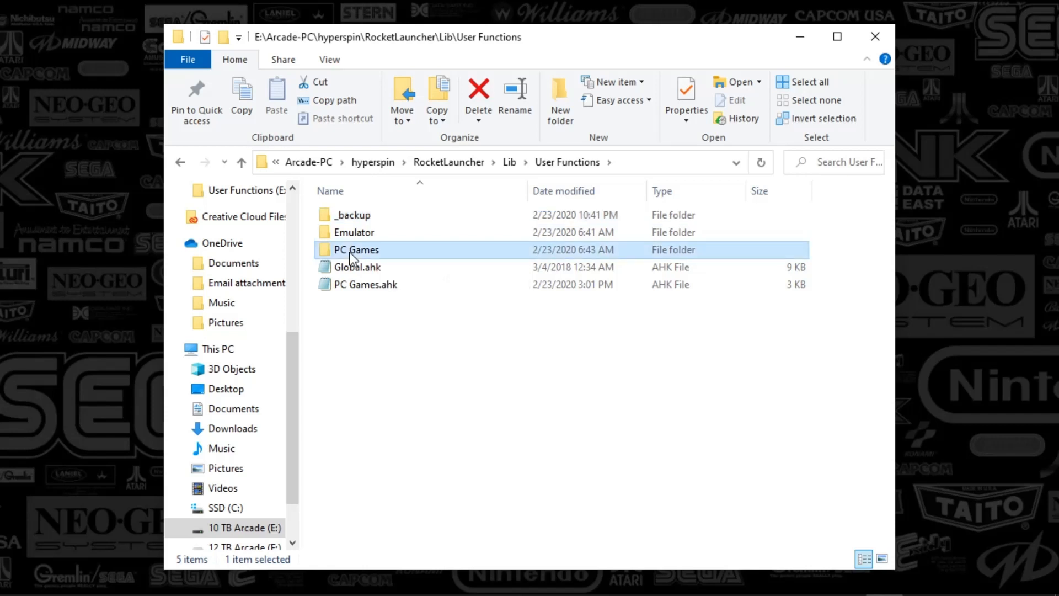
Check the PC Games and Emulator subfolders, find both empty, and return to User Functions.
double_click(356, 249)
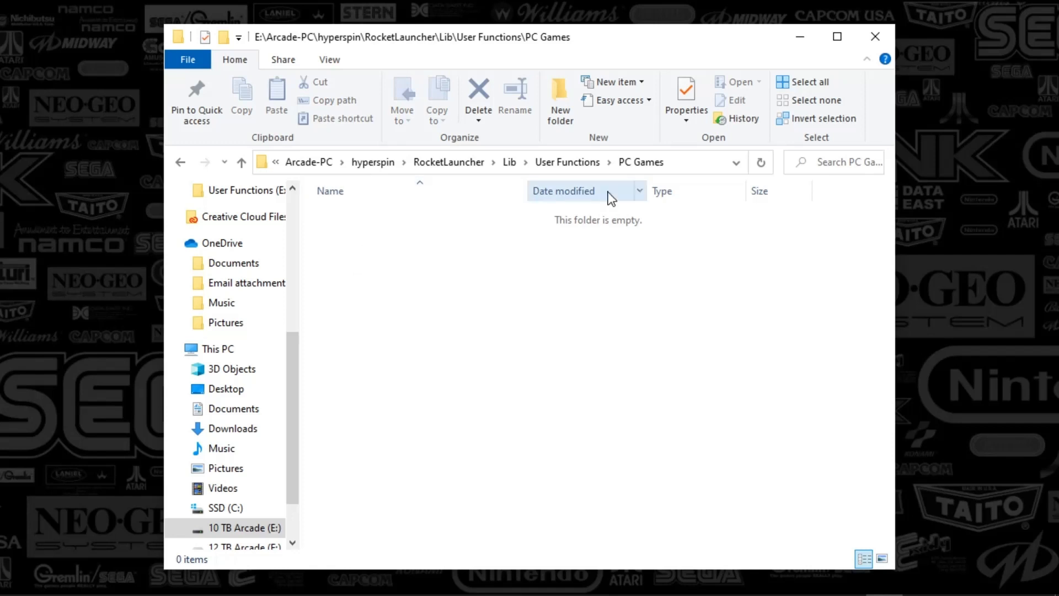
mouse_move(368, 236)
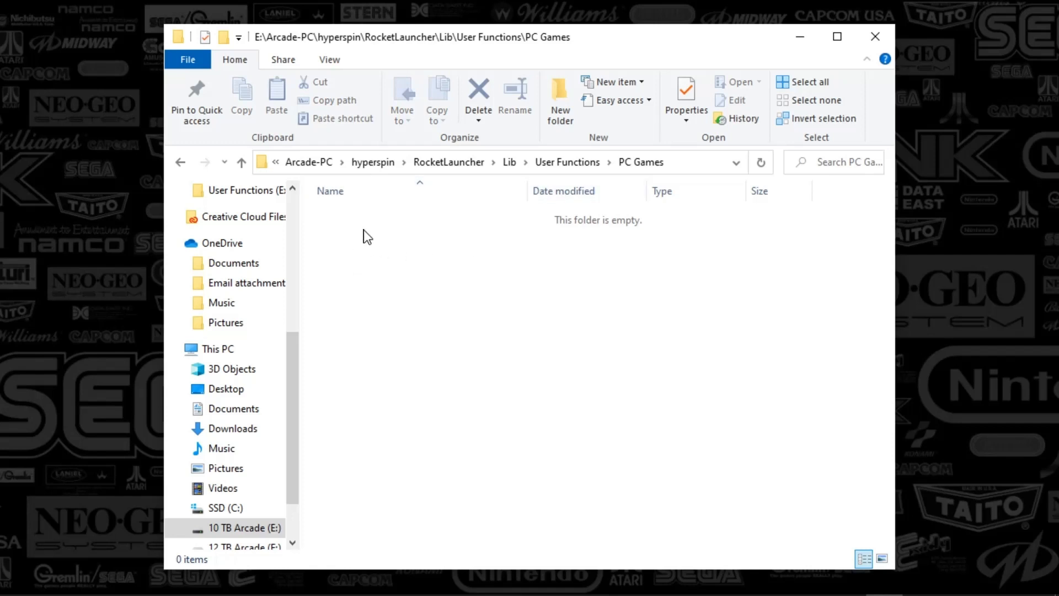
mouse_move(468, 267)
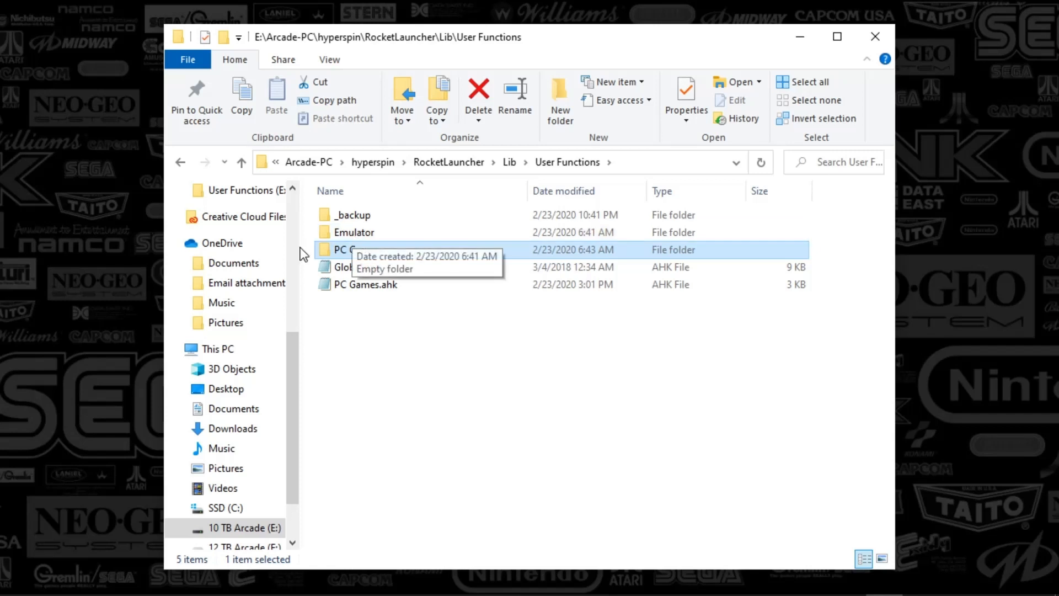
left_click(353, 231)
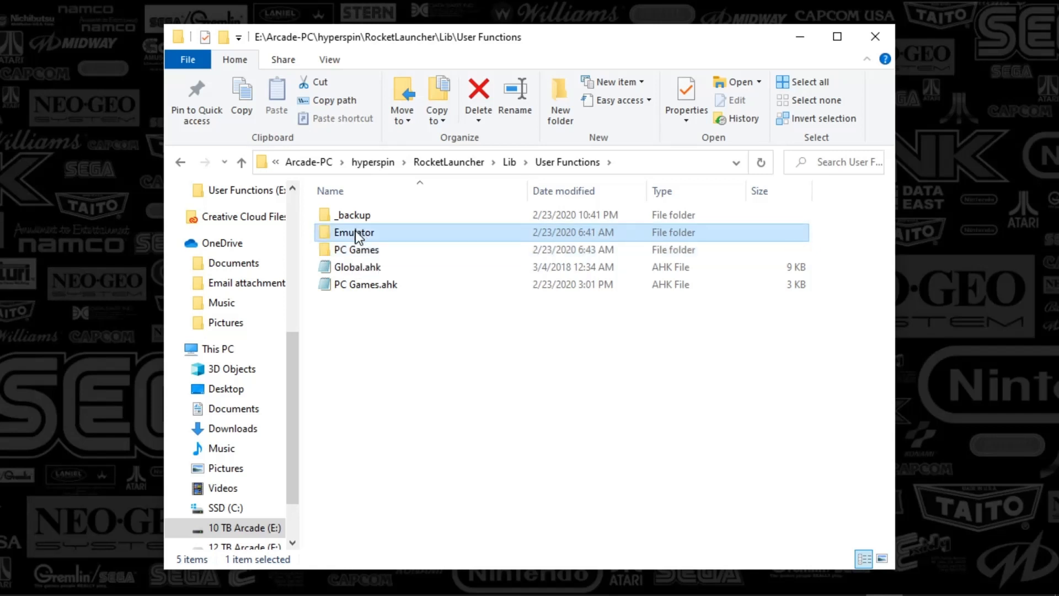
double_click(353, 232)
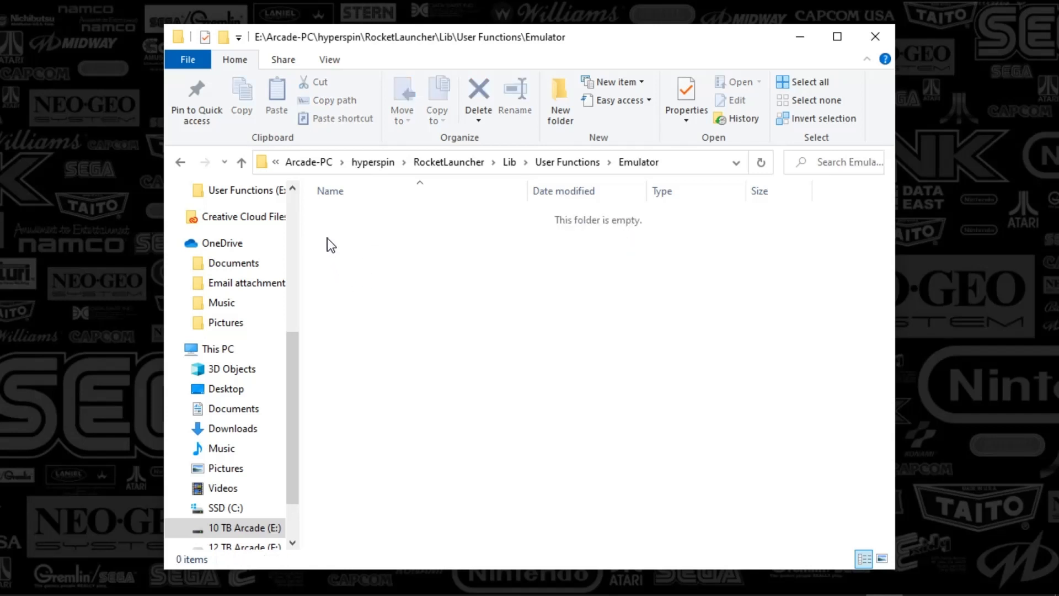
mouse_move(363, 249)
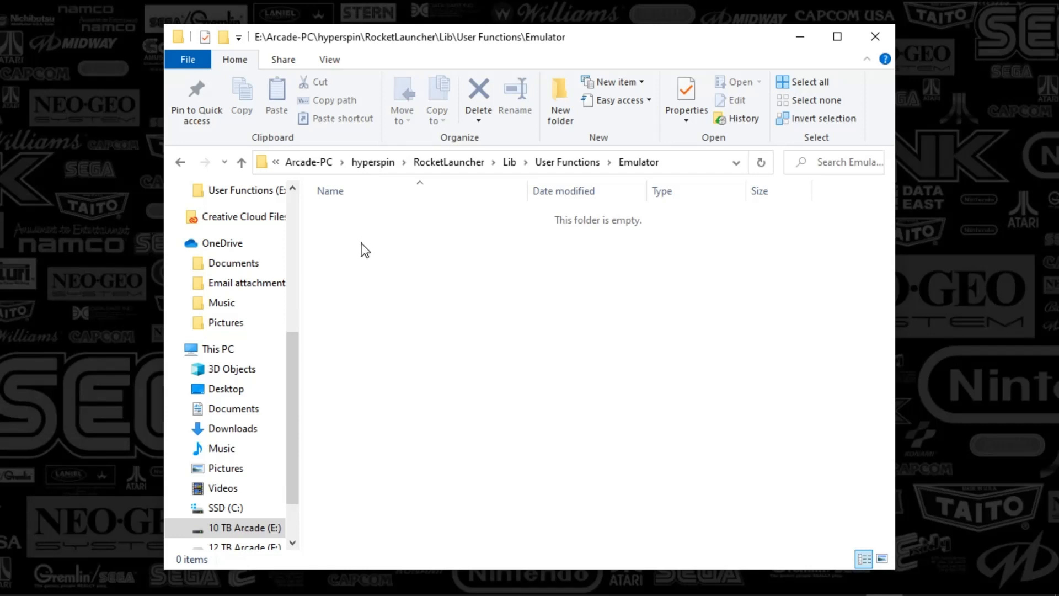
mouse_move(364, 279)
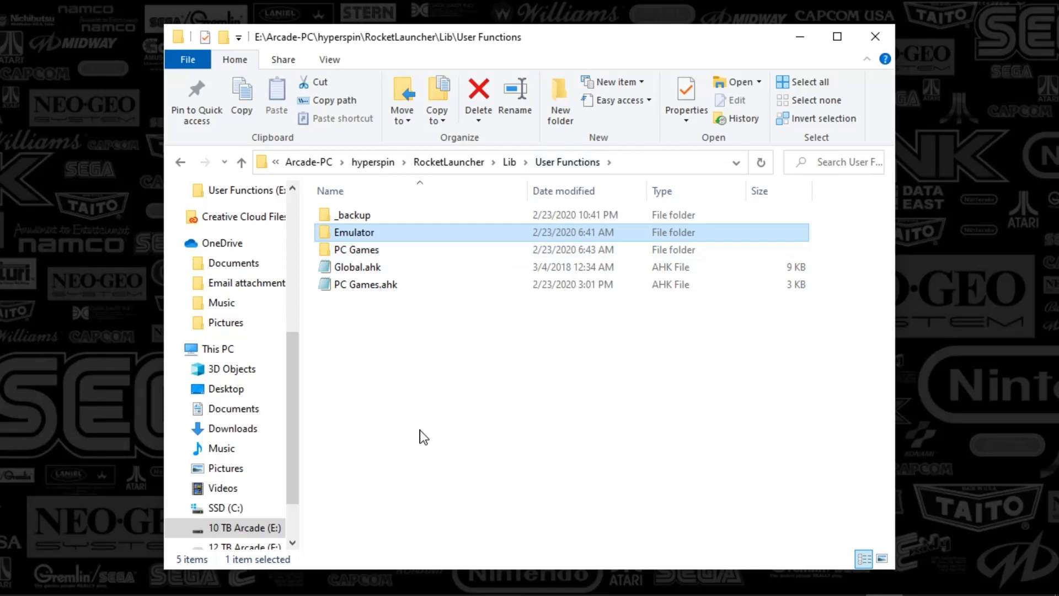
left_click(364, 285)
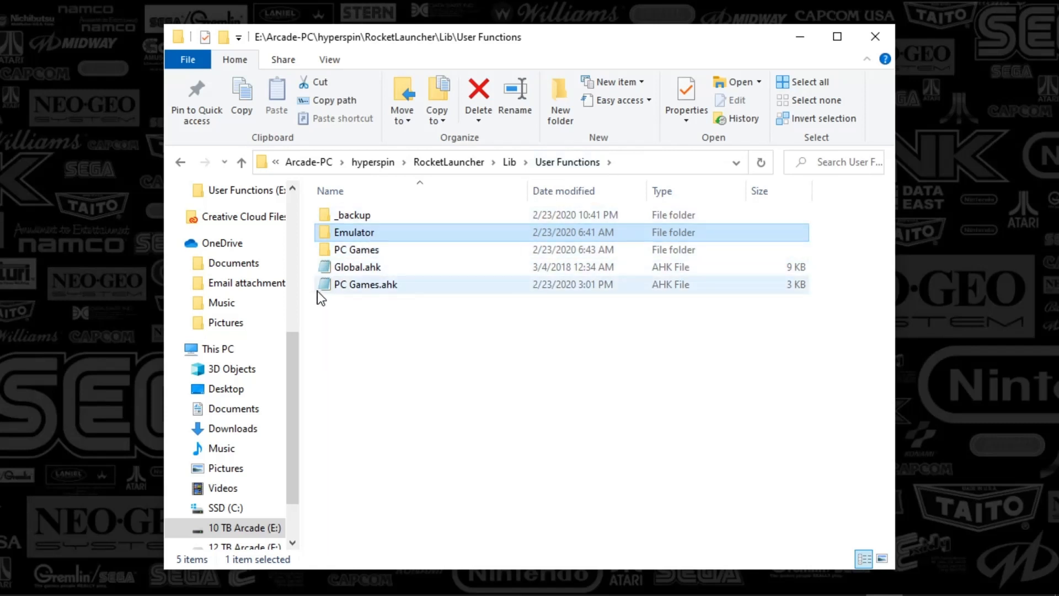
mouse_move(394, 284)
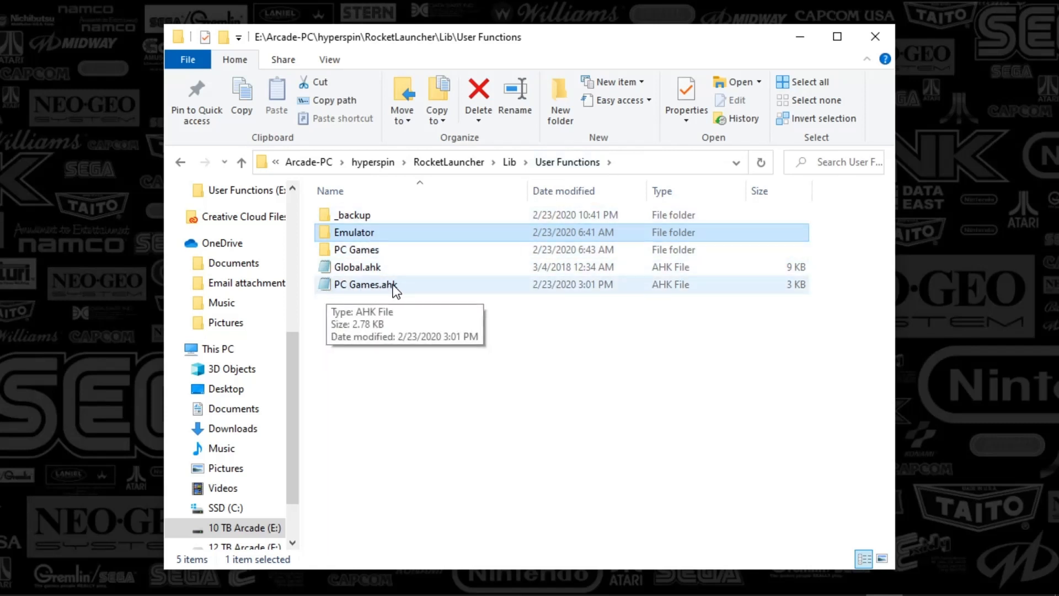
mouse_move(358, 291)
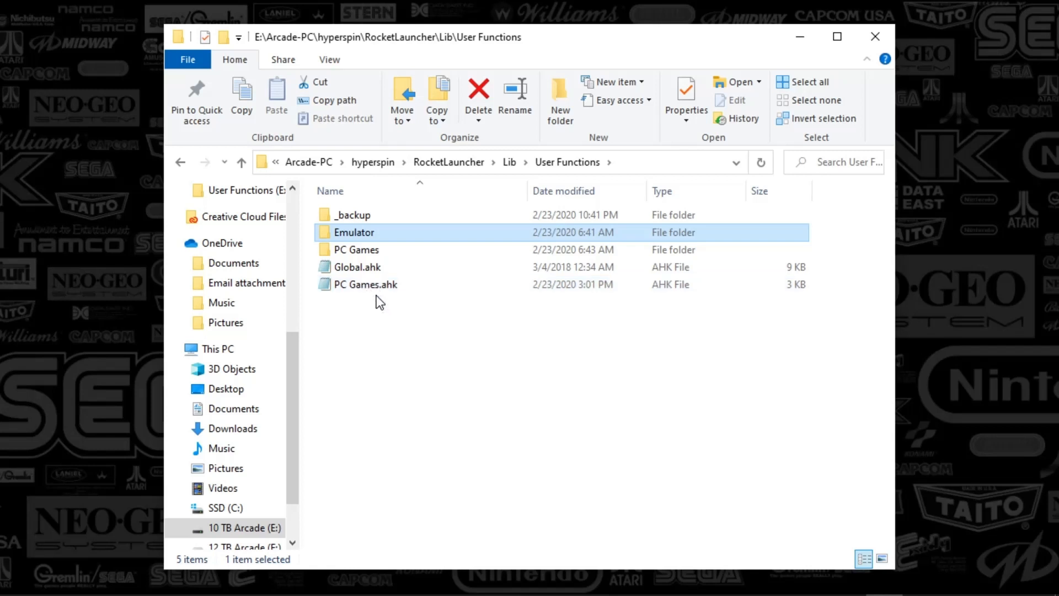
mouse_move(368, 283)
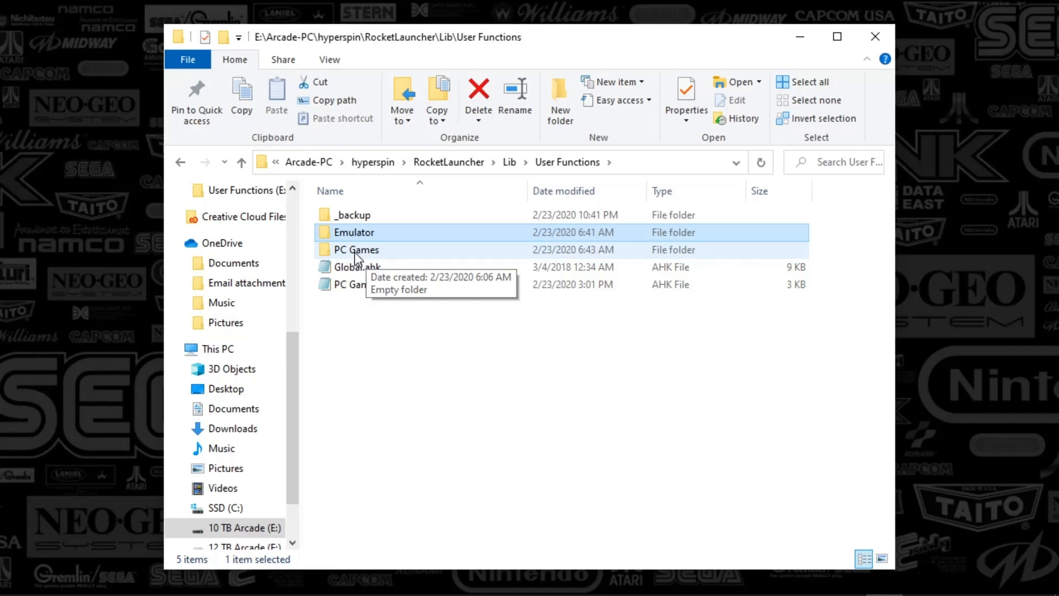
mouse_move(370, 258)
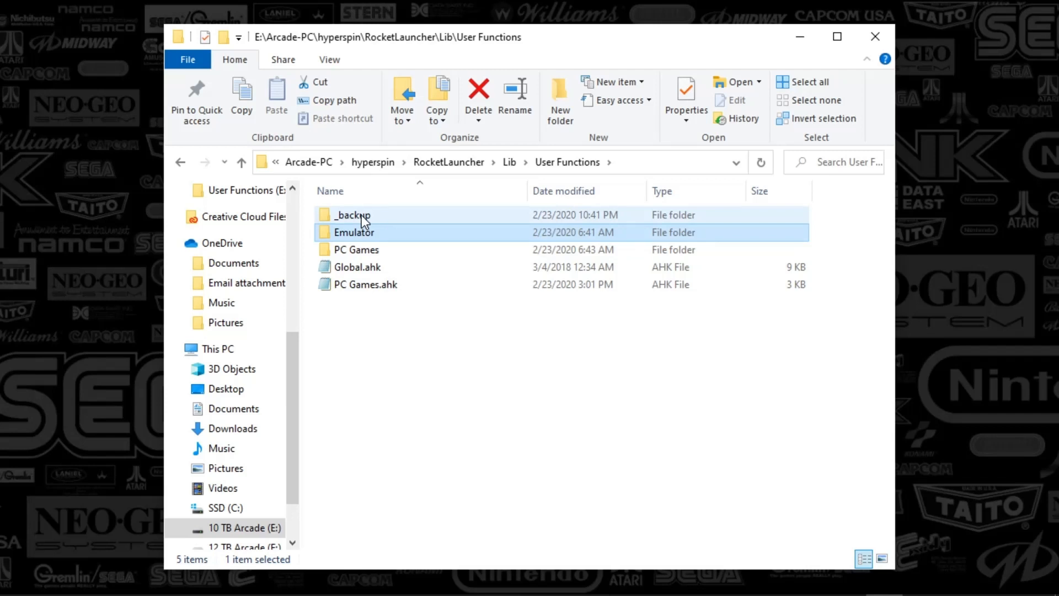
Edit _backup's PC Games (Analog Stick).ahk in Notepad and scroll to its PreLaunch Run line.
left_click(365, 284)
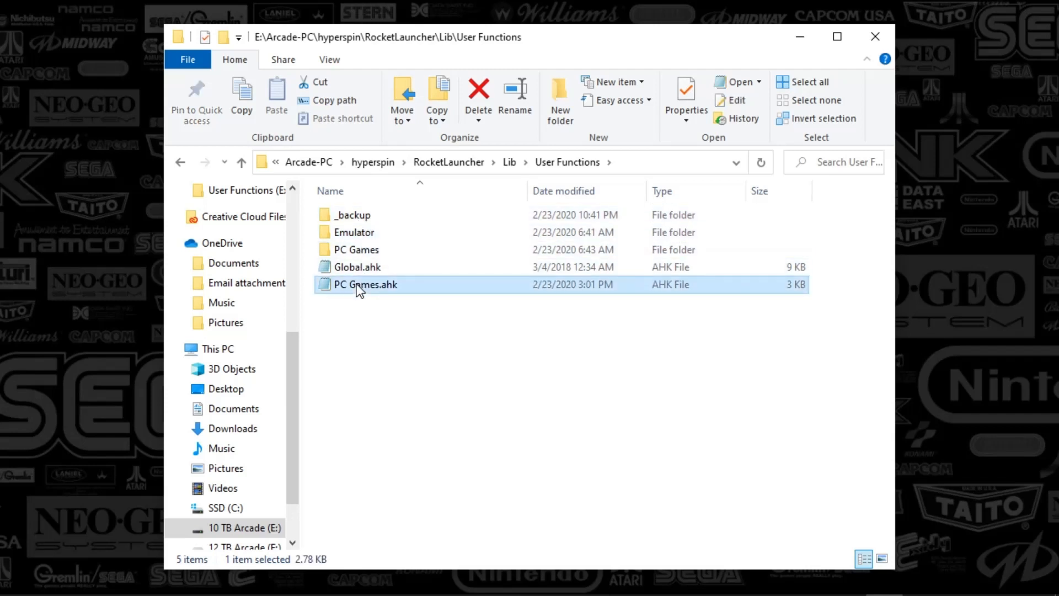
right_click(365, 284)
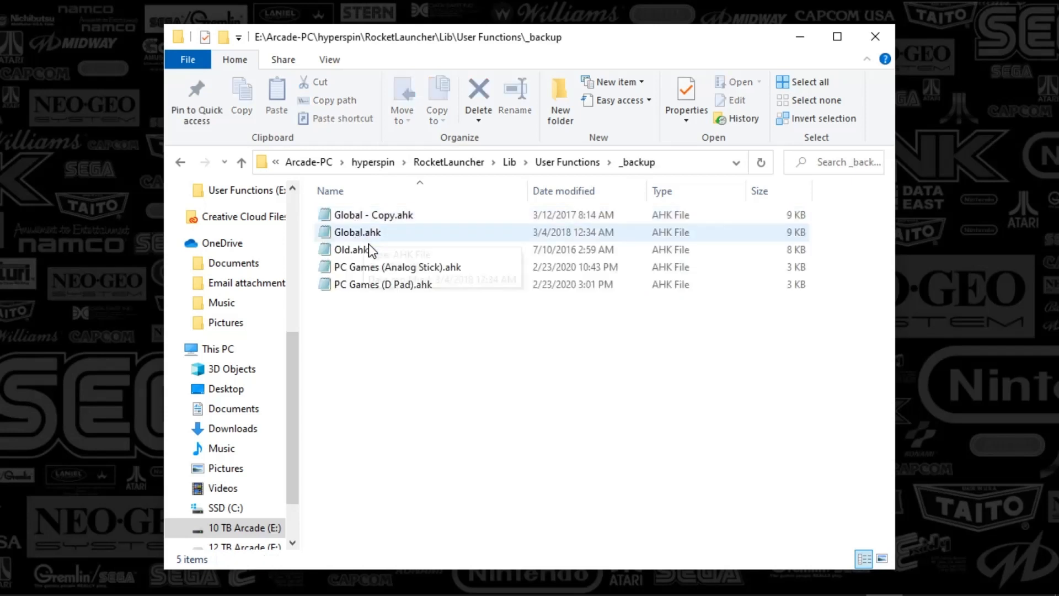
mouse_move(397, 267)
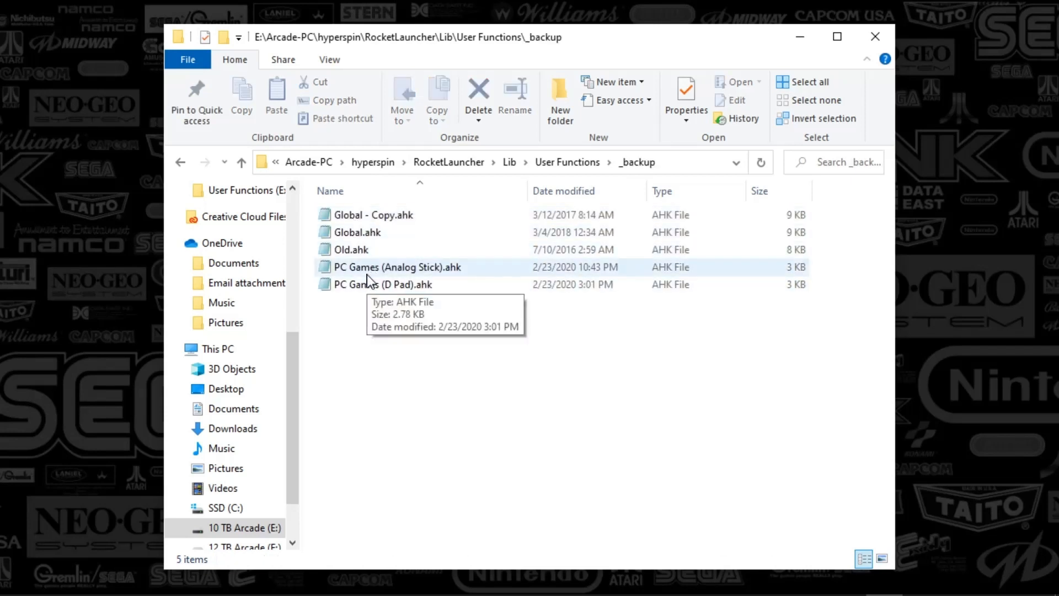
right_click(396, 267)
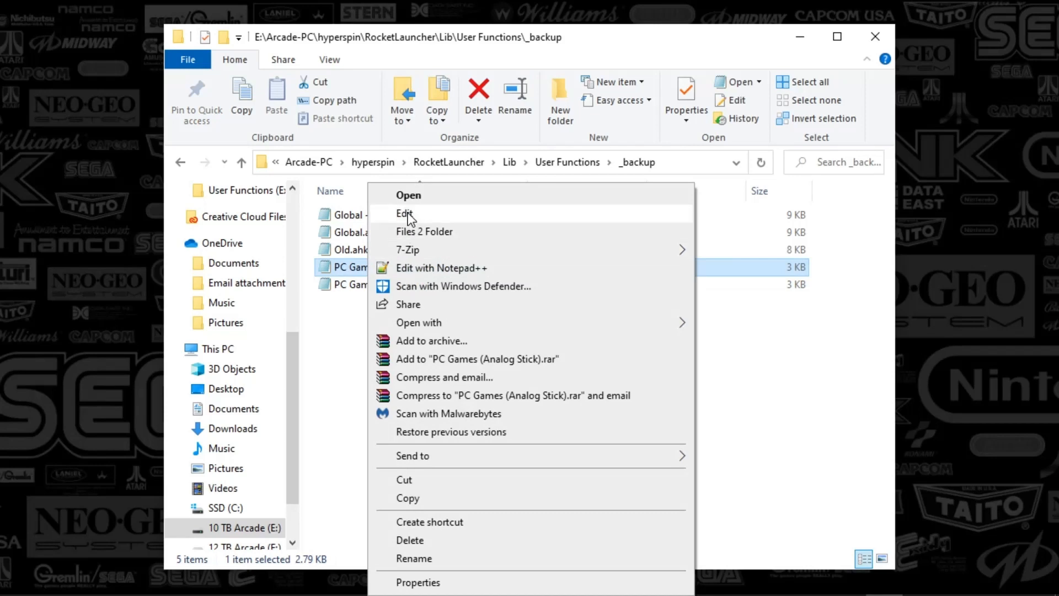
left_click(404, 213)
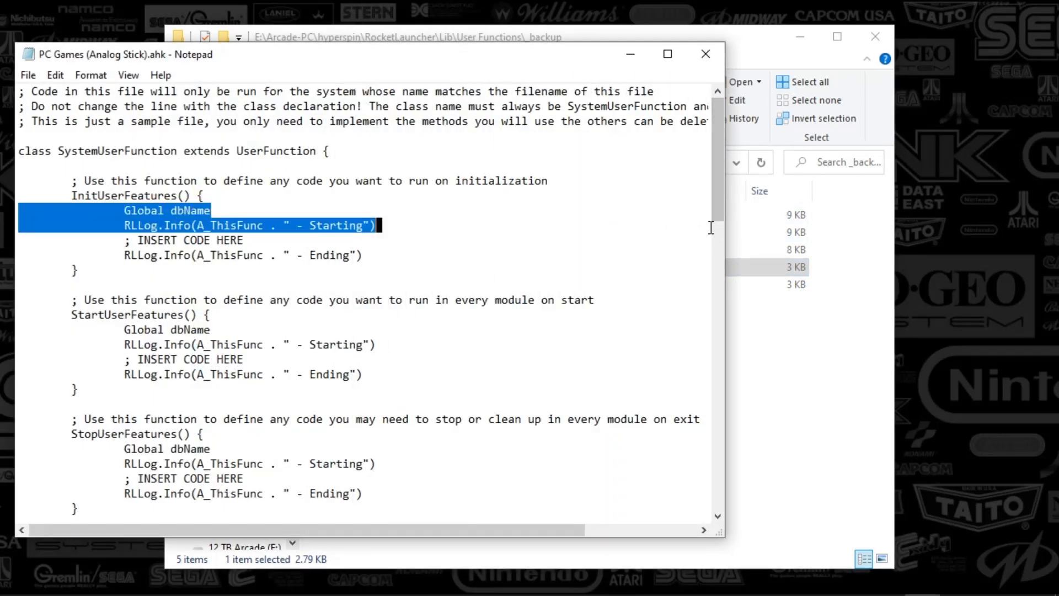
scroll("down", 3)
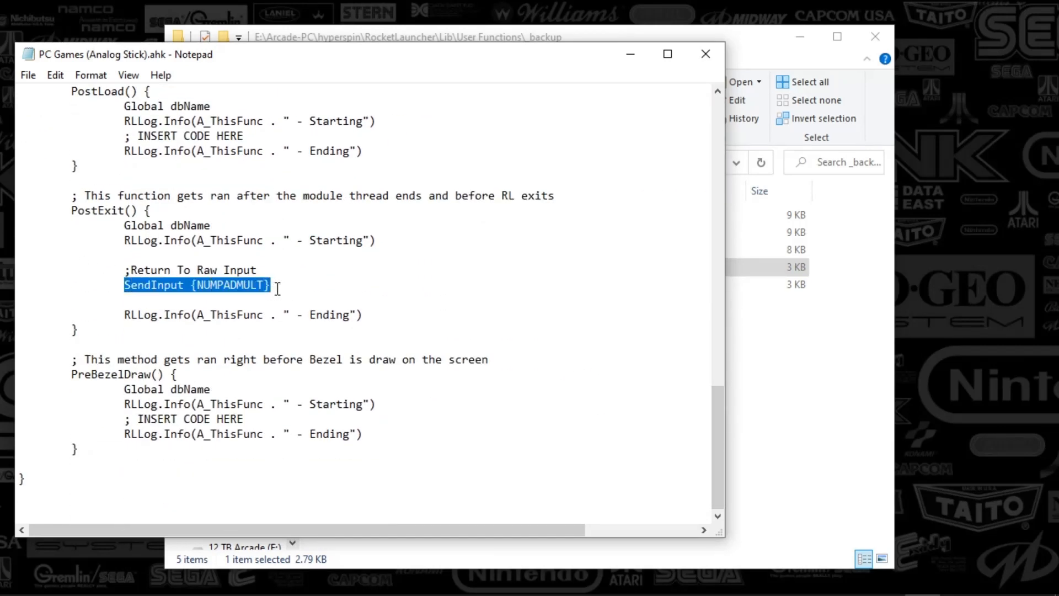
mouse_move(569, 344)
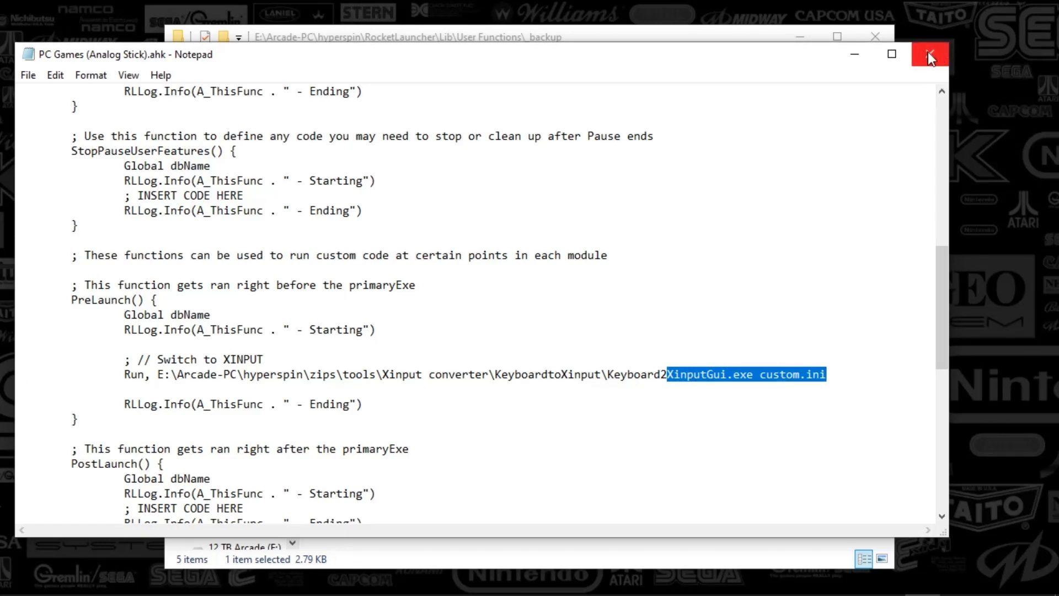
Close the Analog Stick script, then review the D Pad script's Keyboard2XinputGui.exe Run line and close it.
left_click(929, 54)
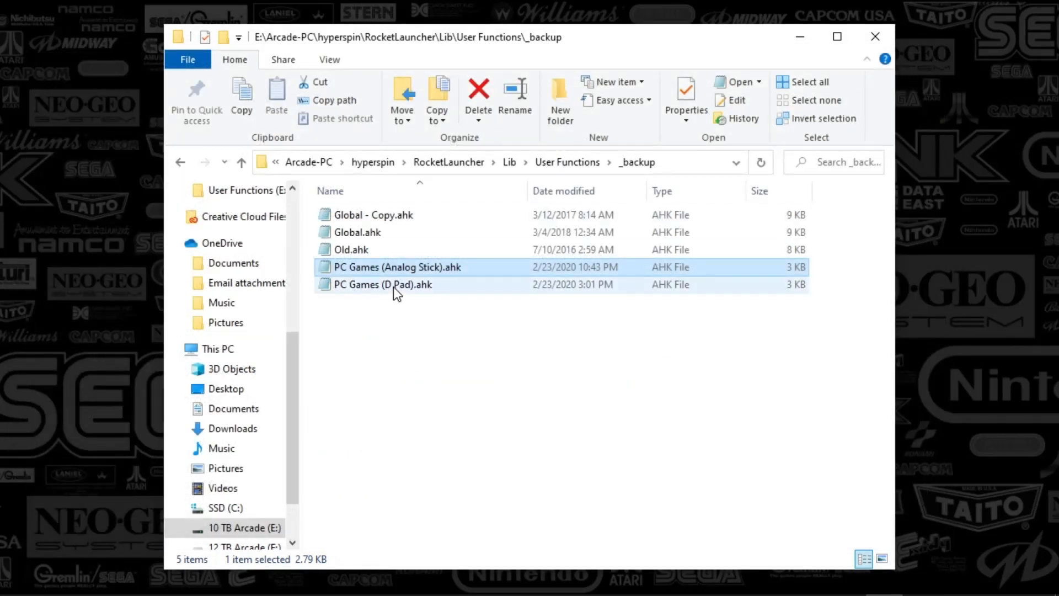
double_click(383, 284)
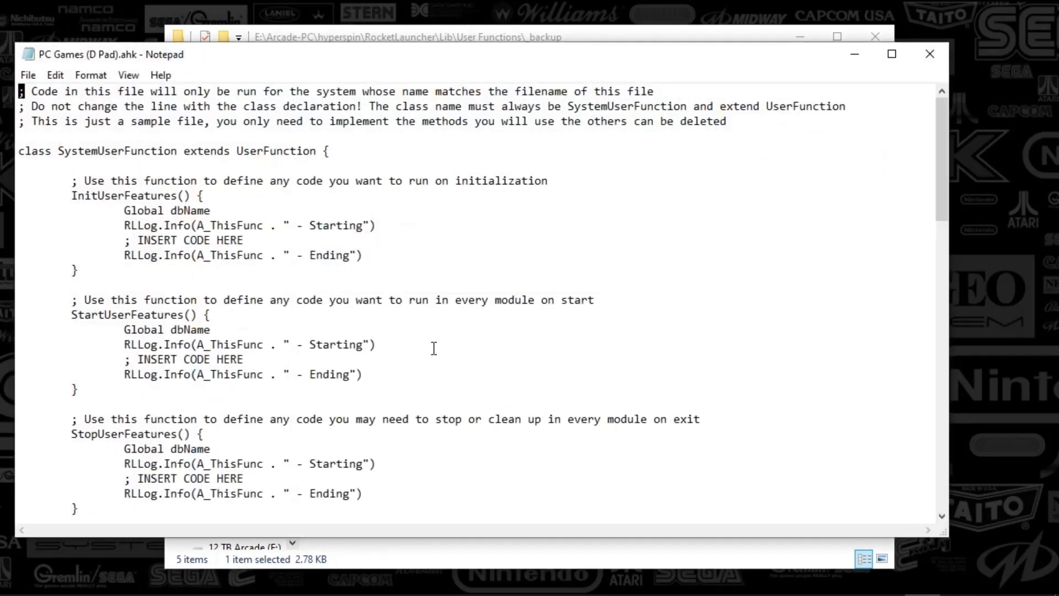
scroll("down", 3)
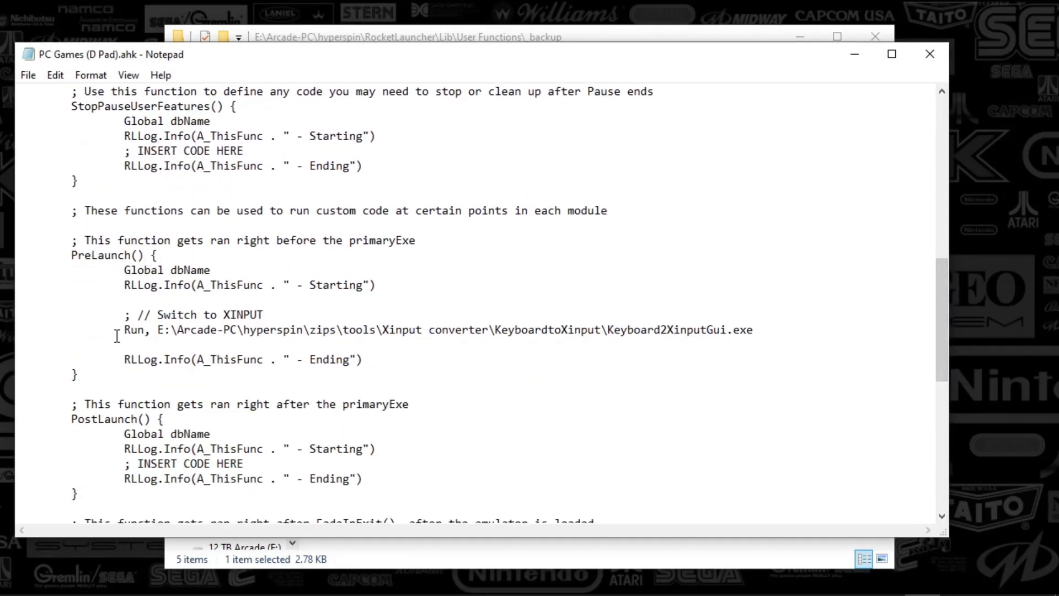
left_click_drag(123, 330, 698, 330)
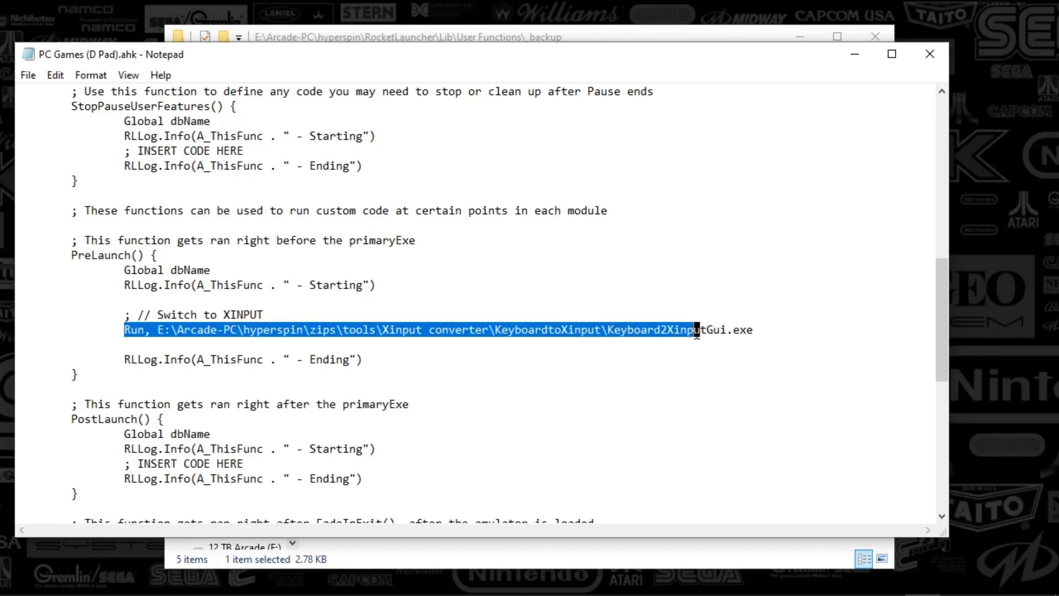
left_click(834, 336)
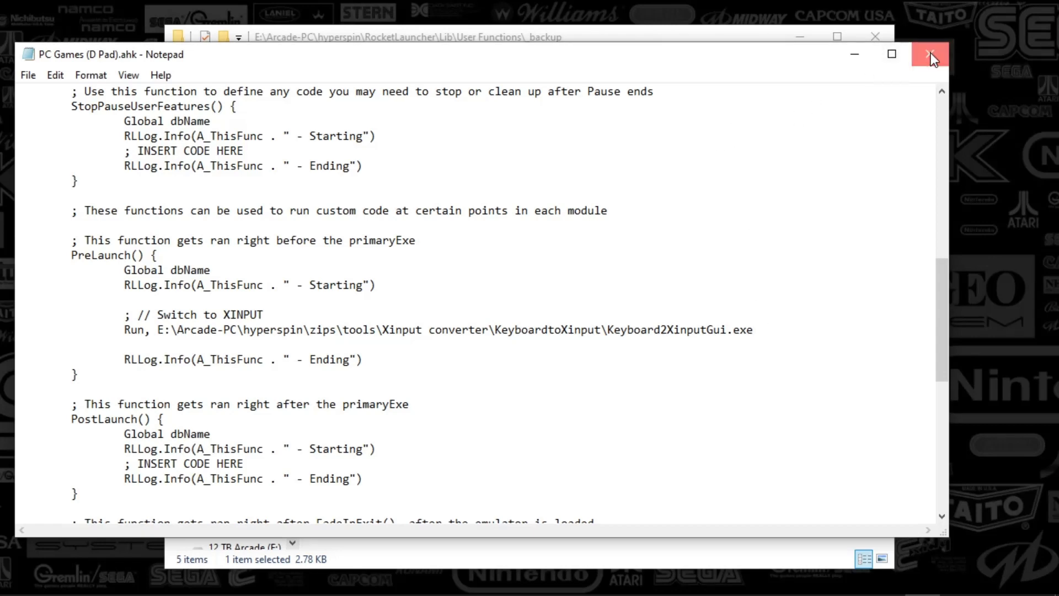
left_click(929, 55)
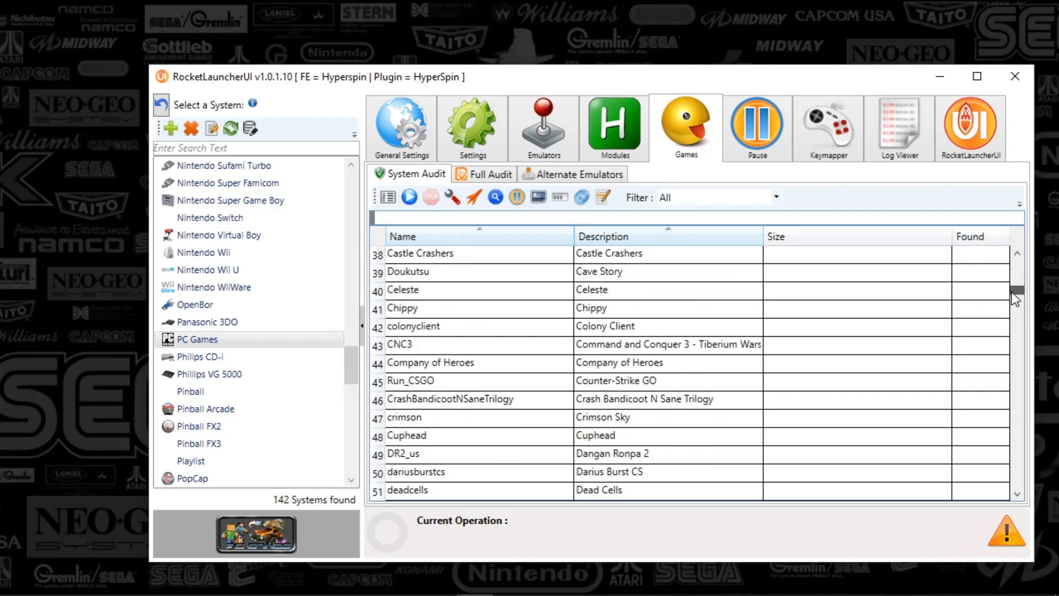
On the PC Games system's Games page, leave the audit list with no game entries.
left_click(406, 435)
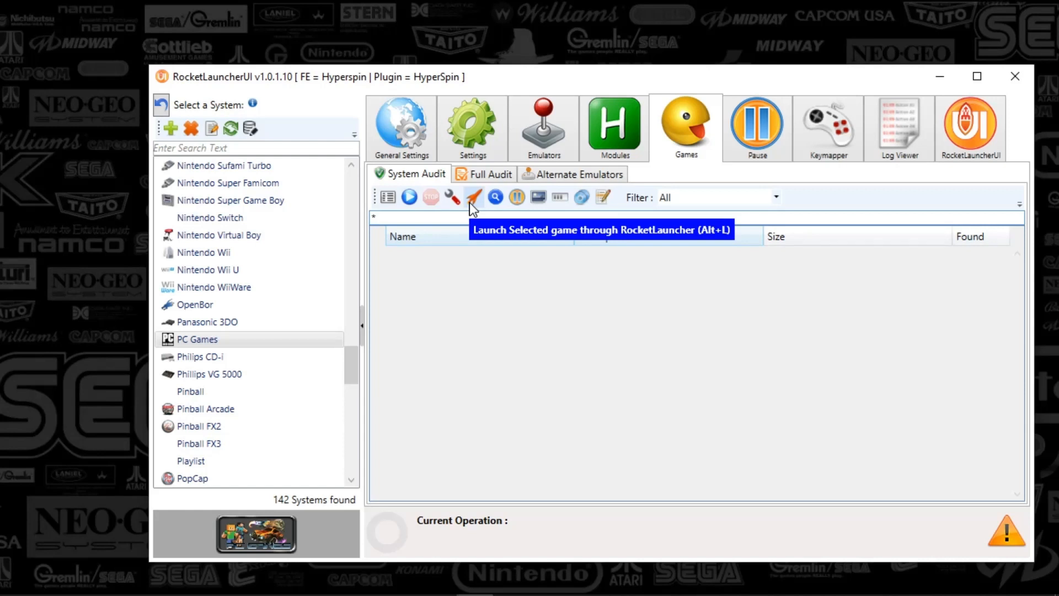
mouse_move(827, 587)
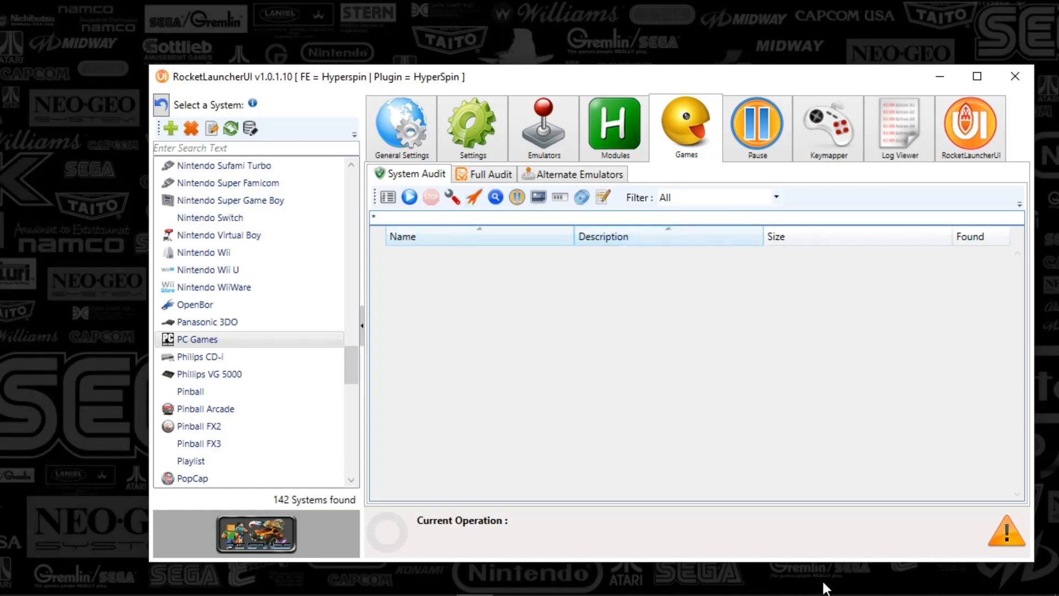